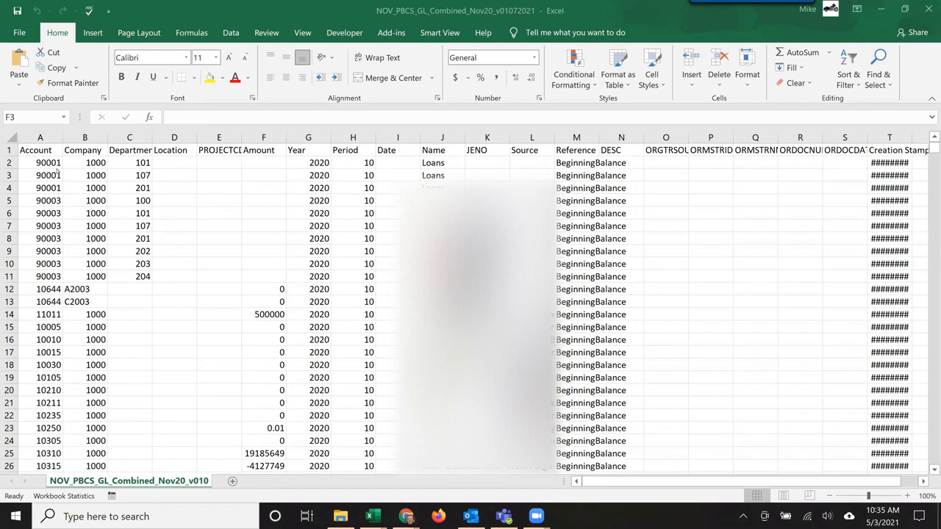
Review the loaded data row's account, JENO, Source and order document number values.
left_click(42, 162)
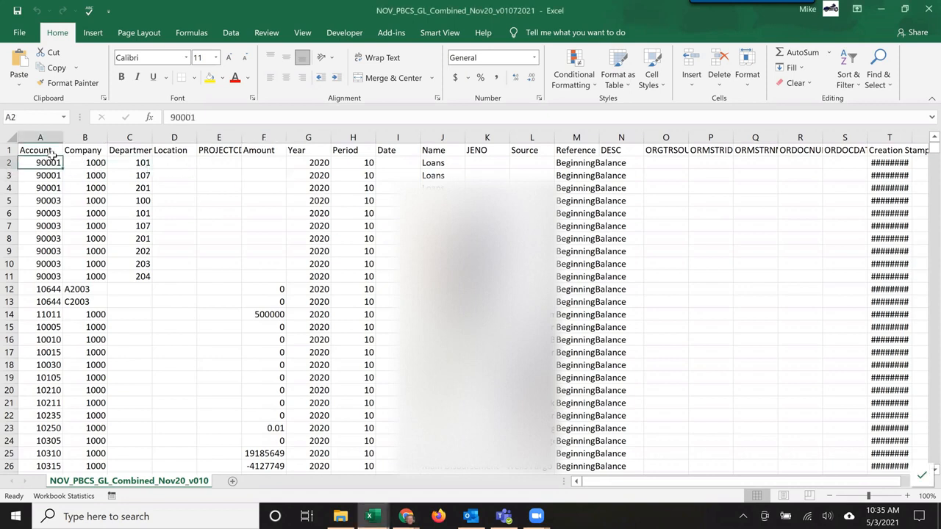
left_click(129, 162)
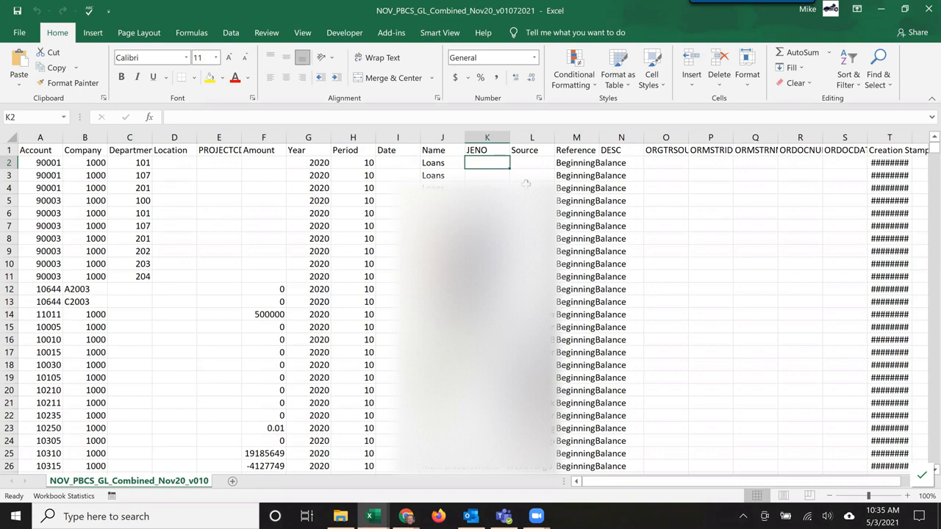
left_click(532, 162)
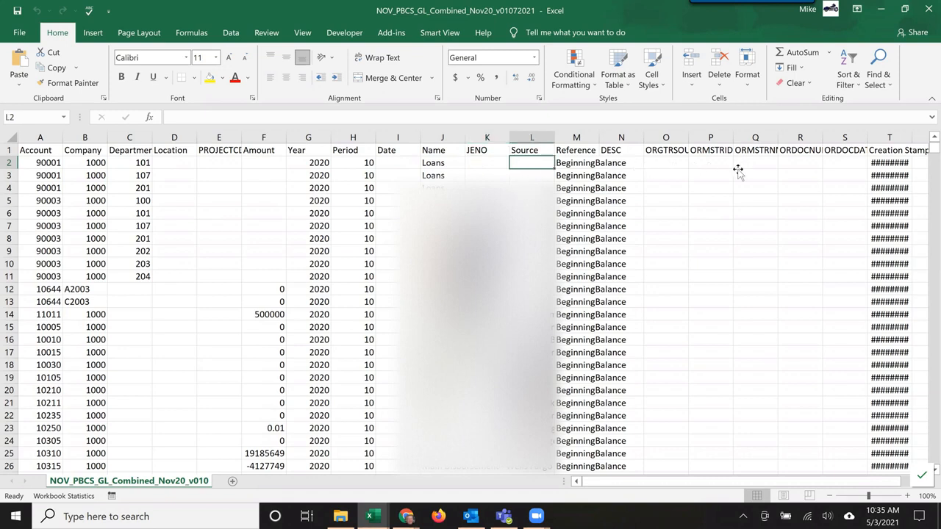
left_click(756, 175)
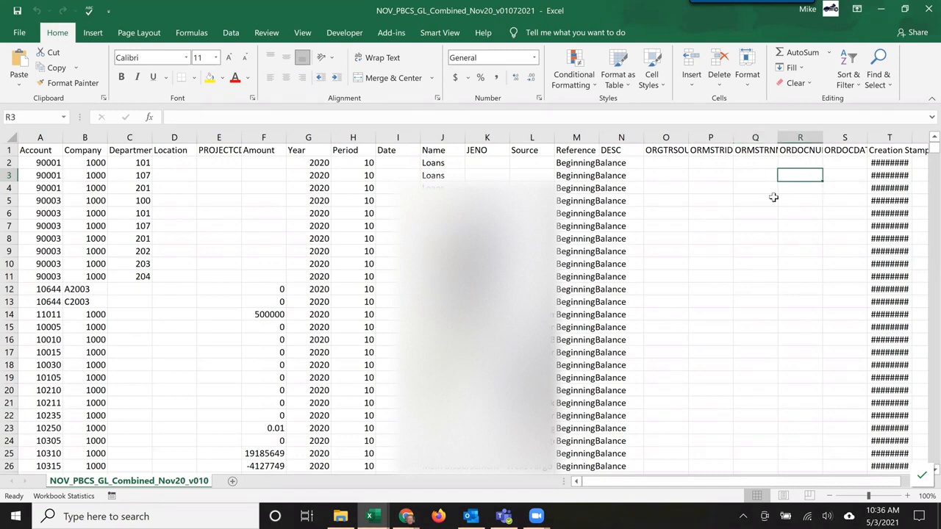
left_click(844, 175)
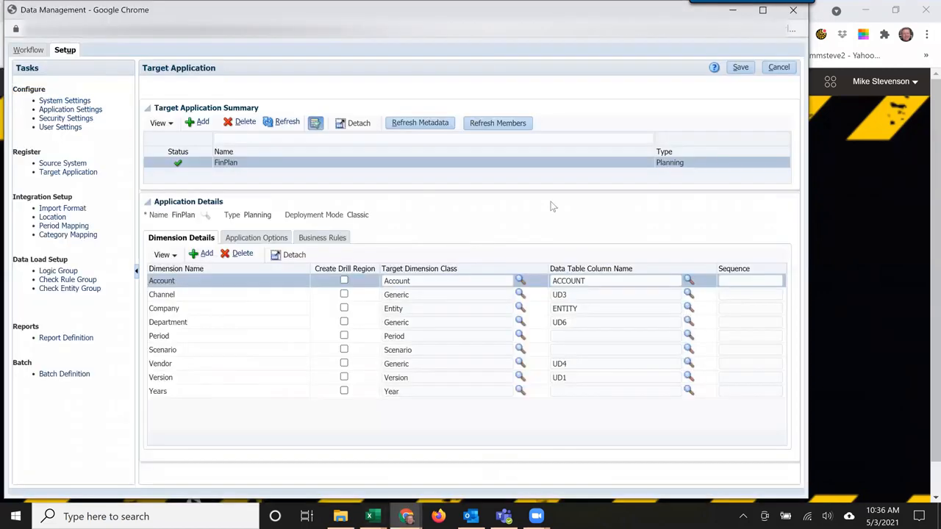
mouse_move(553, 248)
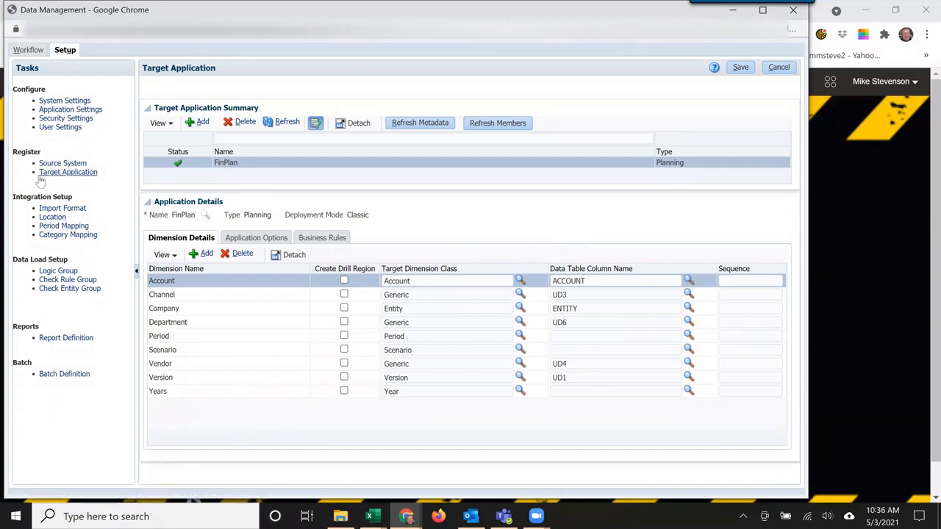
Show the FinPlan target application's Application Options in Setup.
left_click(163, 309)
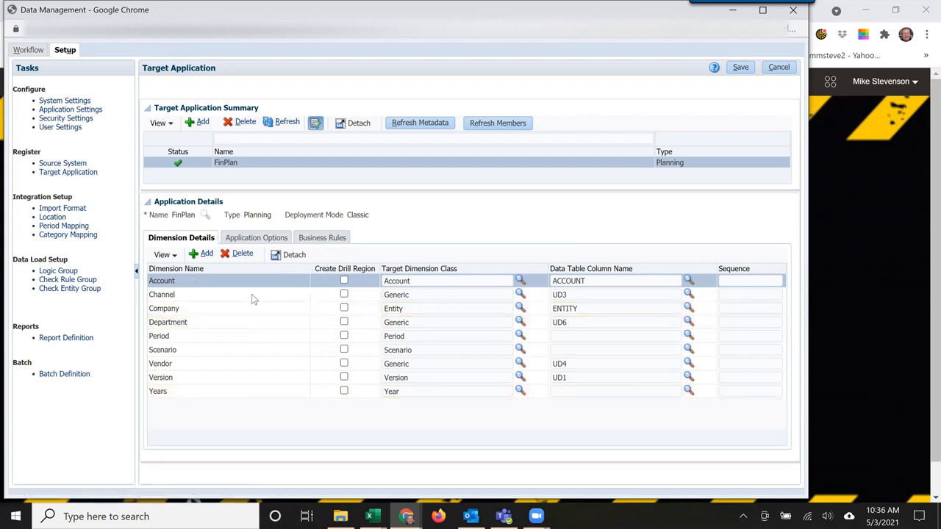
left_click(253, 239)
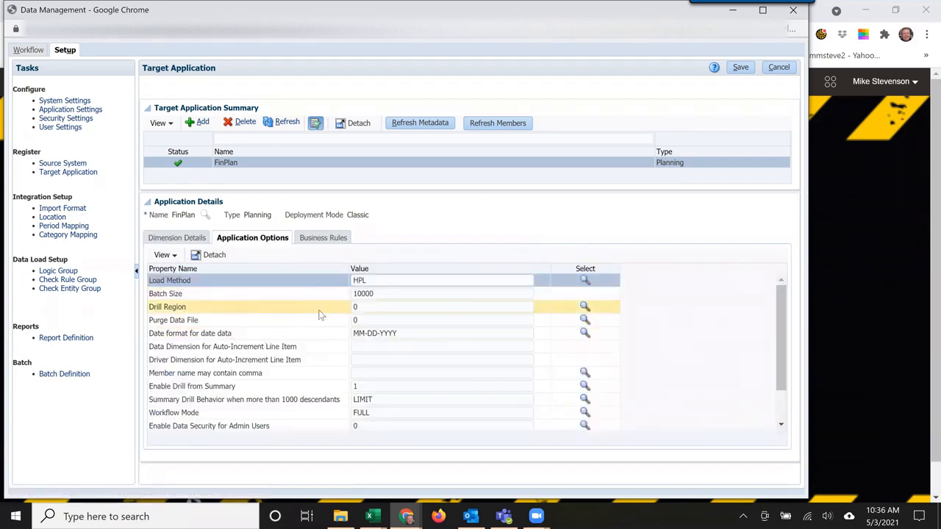
mouse_move(586, 307)
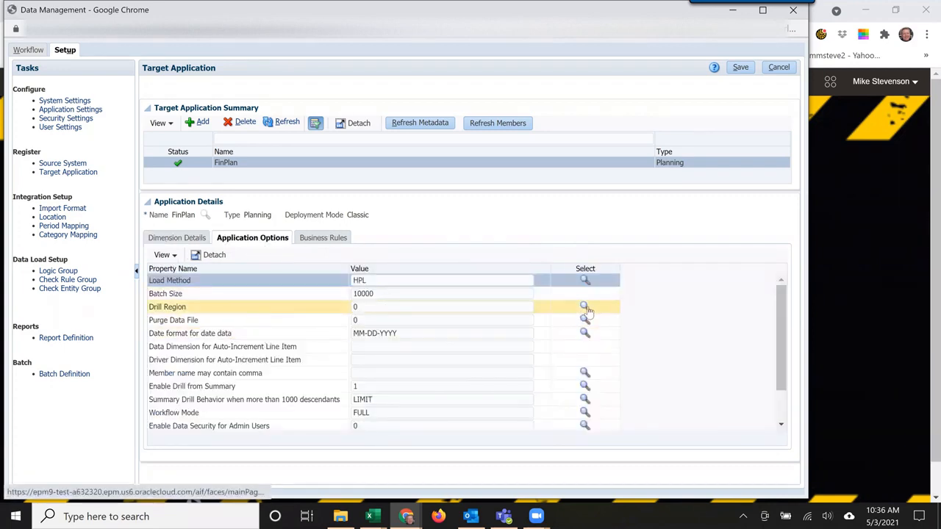
Set Enable Drill from Summary to Yes for FinPlan and return to Dimension Details.
left_click(585, 307)
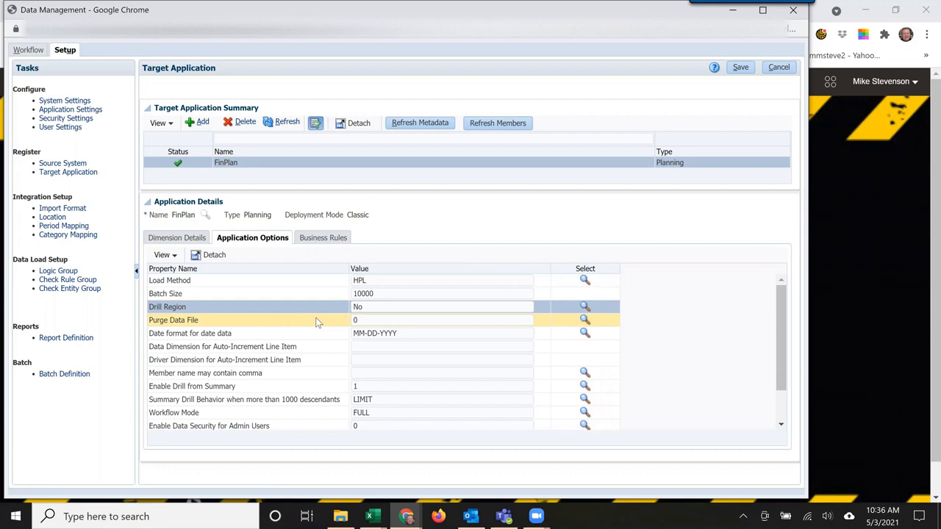
mouse_move(377, 336)
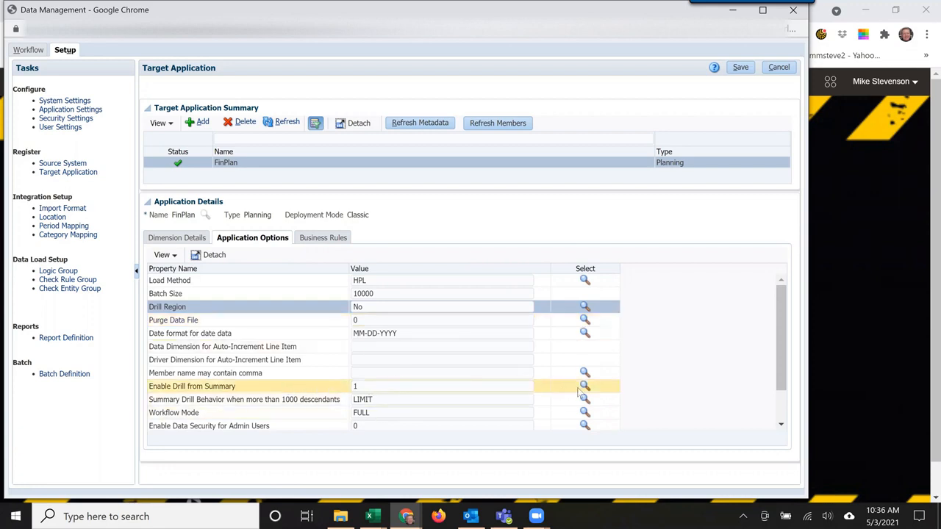
left_click(585, 307)
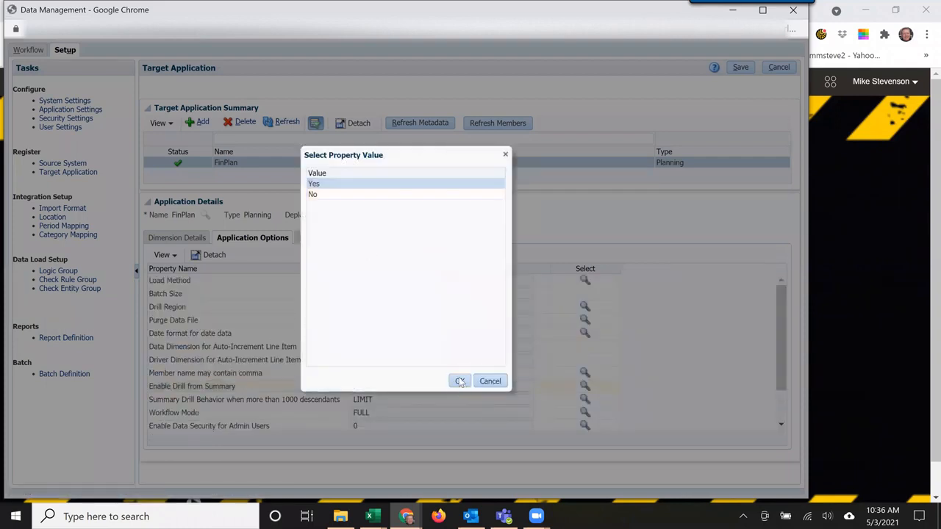
left_click(461, 381)
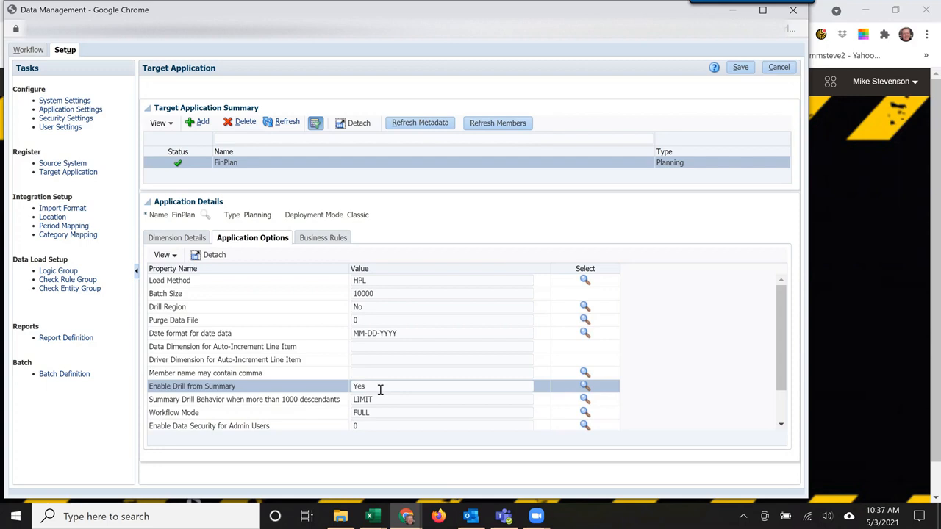
mouse_move(327, 381)
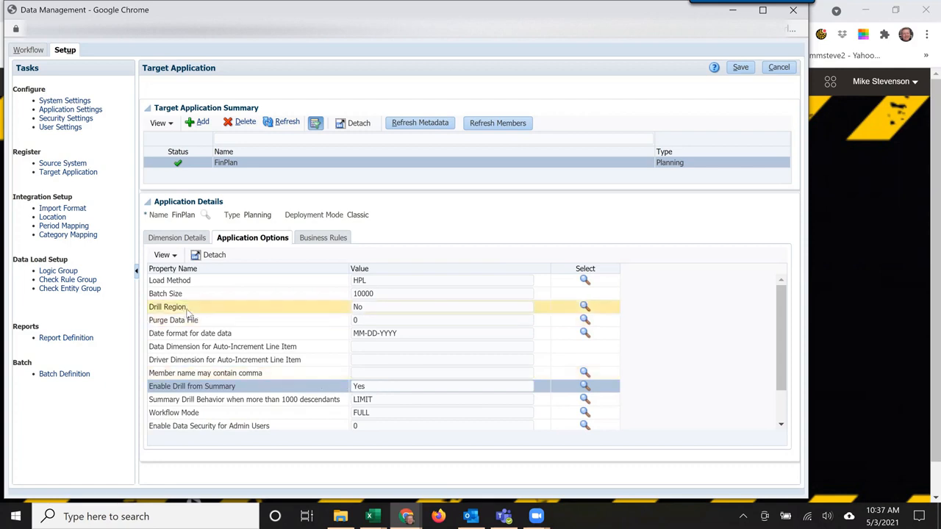
mouse_move(244, 312)
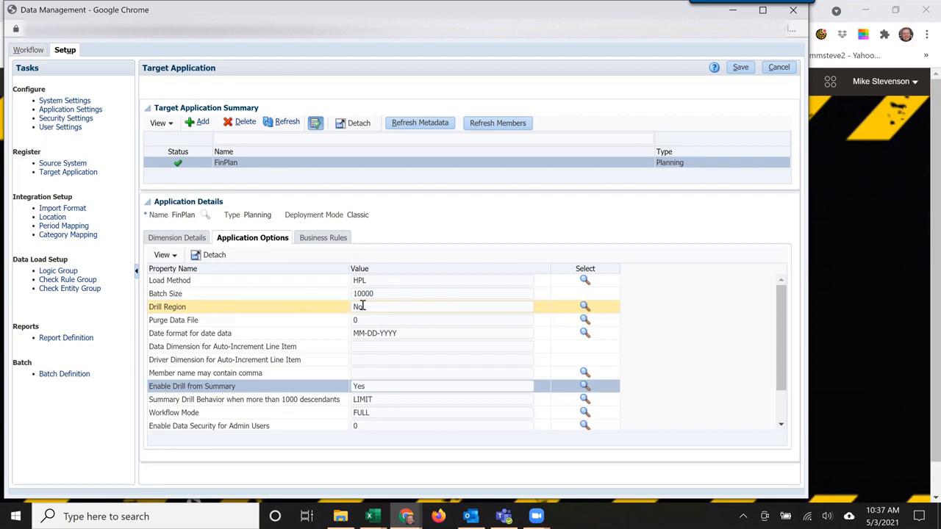
left_click(176, 238)
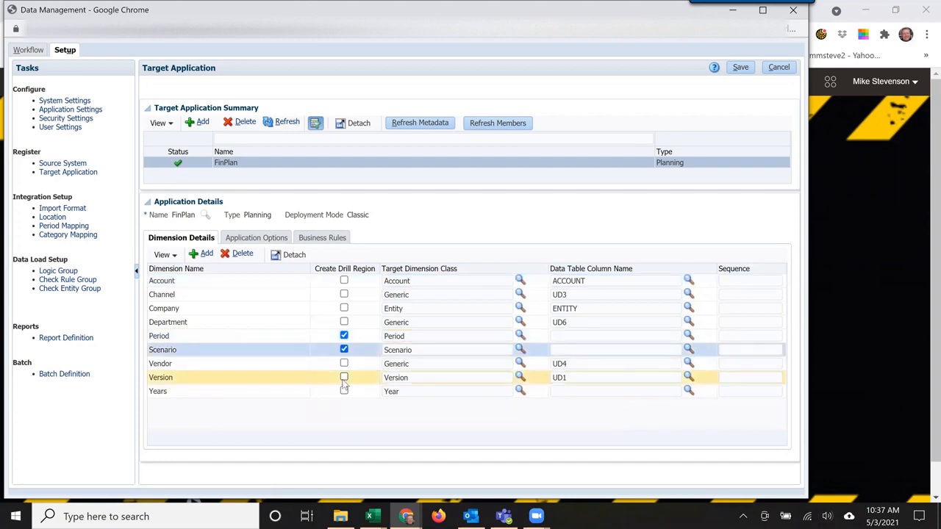
Toggle Create Drill Region on Version and the other dimensions, leaving none flagged.
left_click(345, 391)
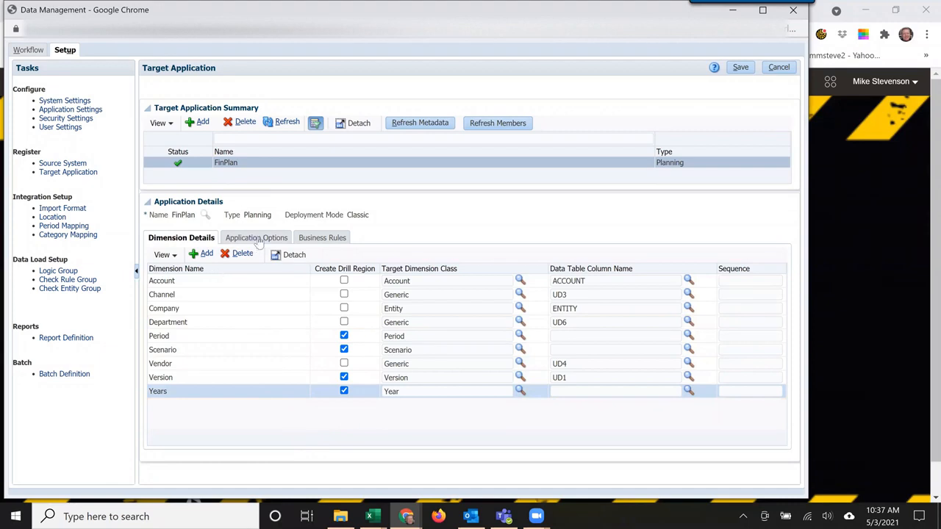
left_click(256, 238)
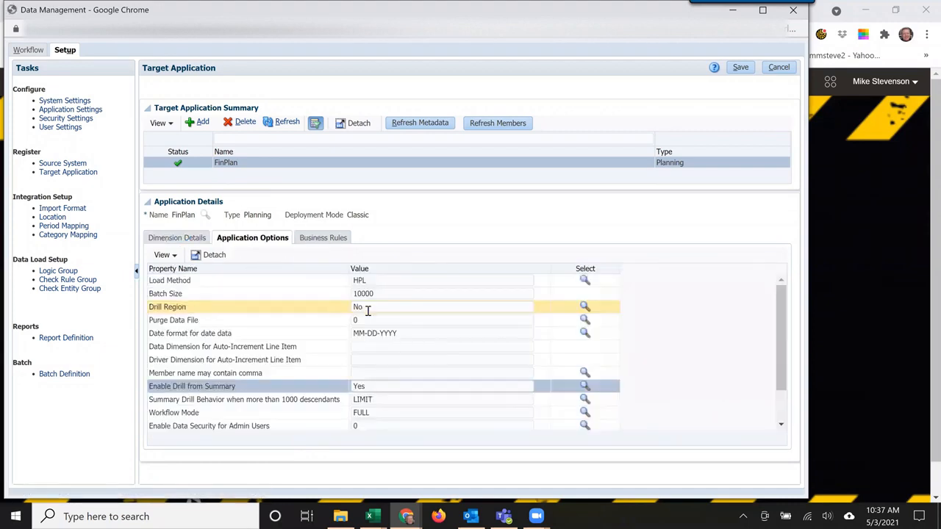
left_click(176, 238)
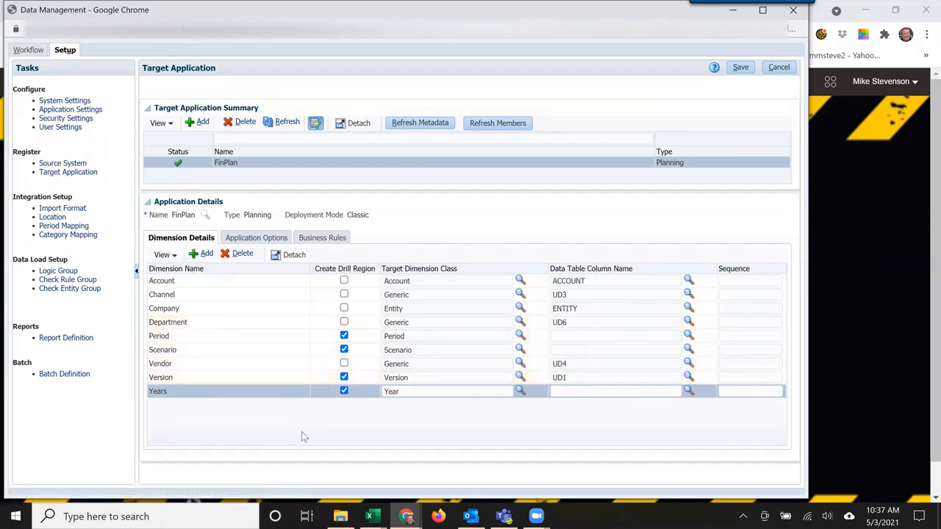
mouse_move(347, 411)
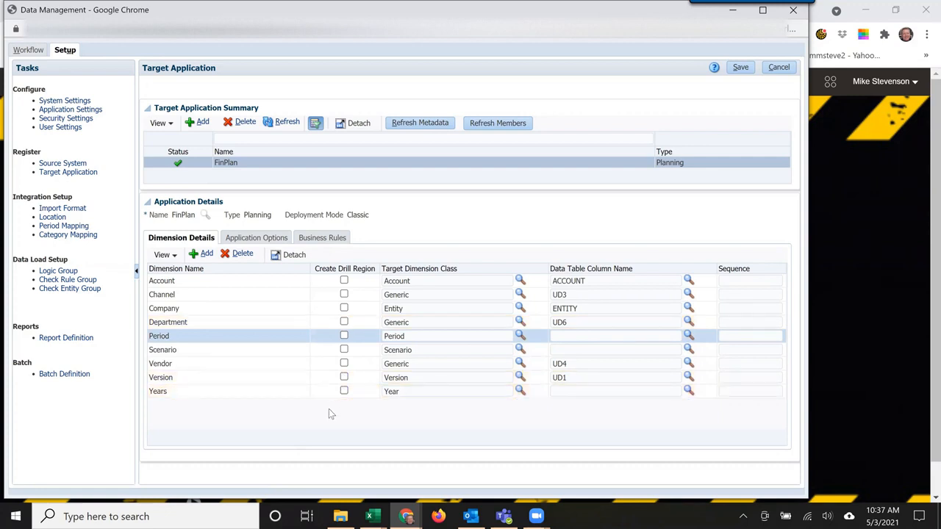
left_click(162, 281)
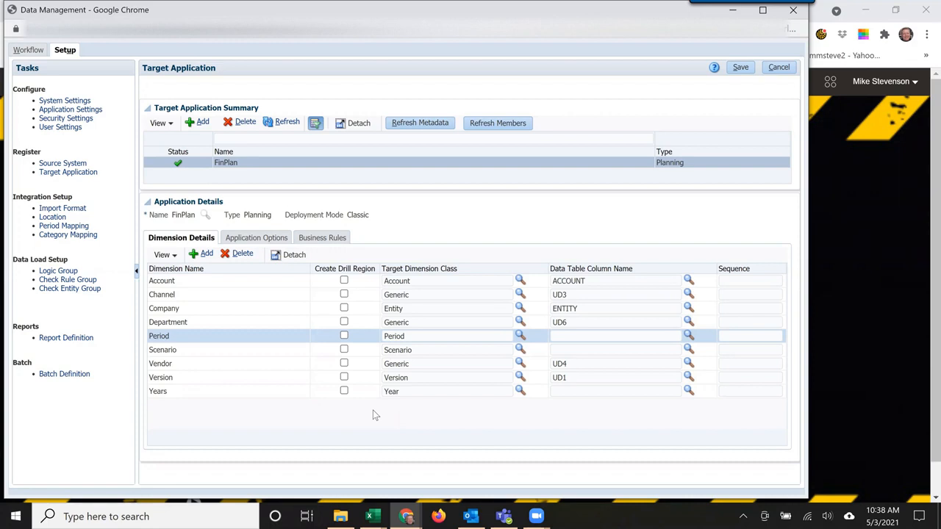
mouse_move(371, 397)
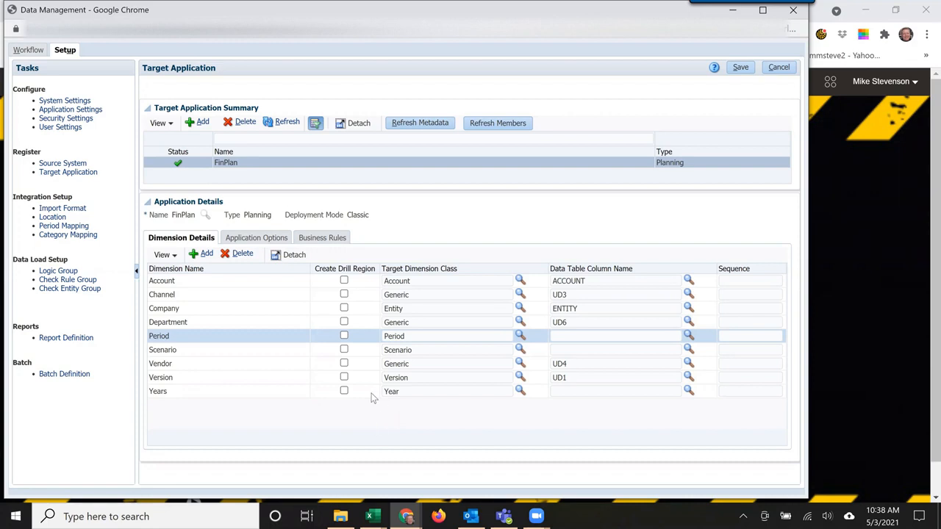
mouse_move(331, 394)
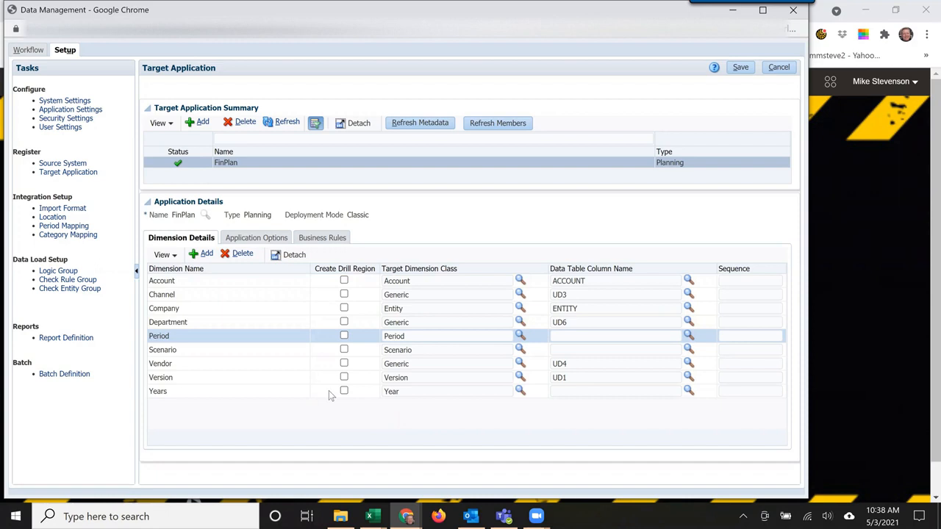
mouse_move(338, 432)
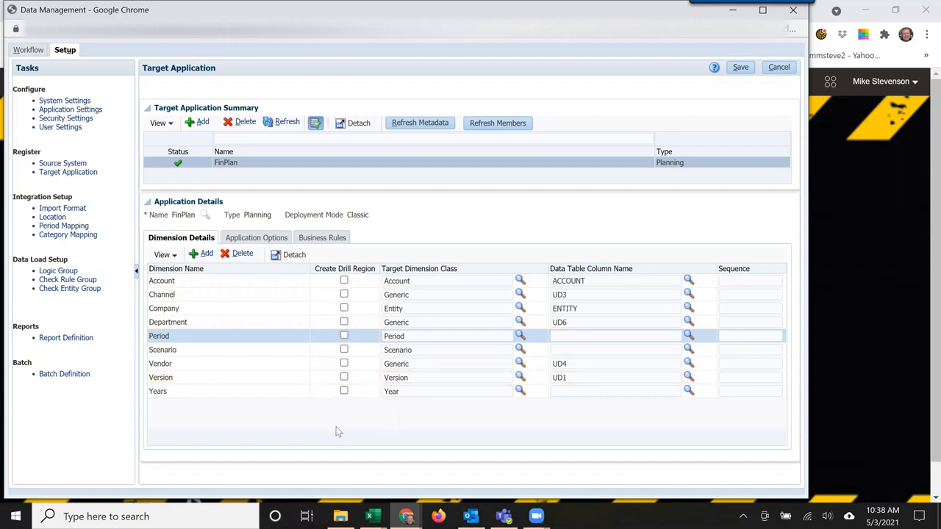
mouse_move(341, 429)
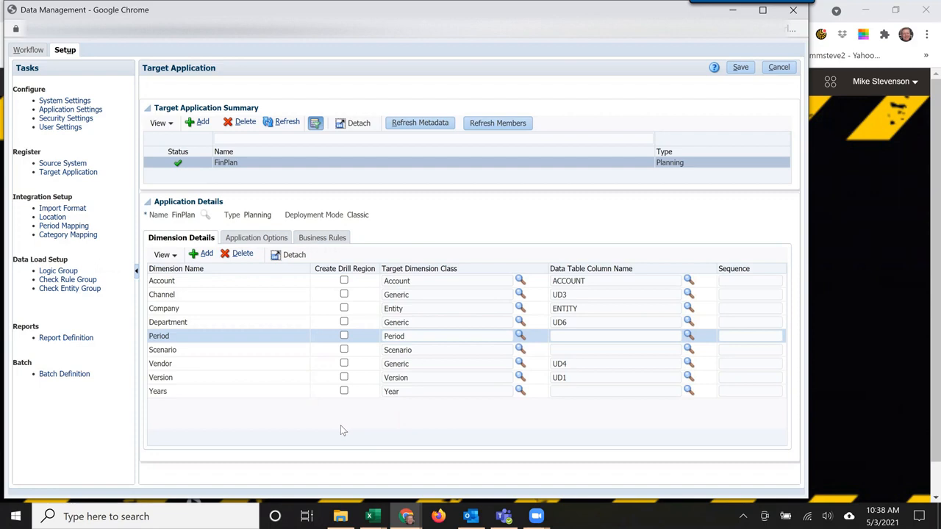
mouse_move(547, 194)
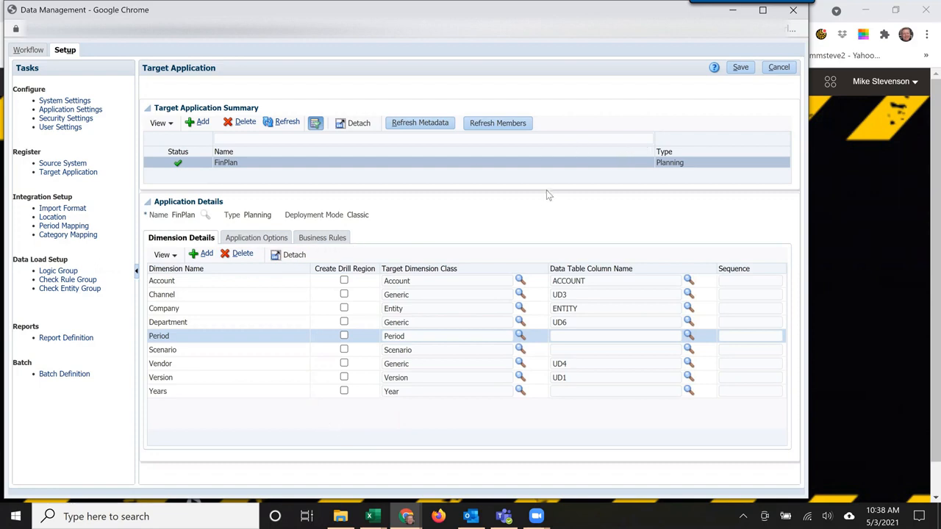
mouse_move(482, 201)
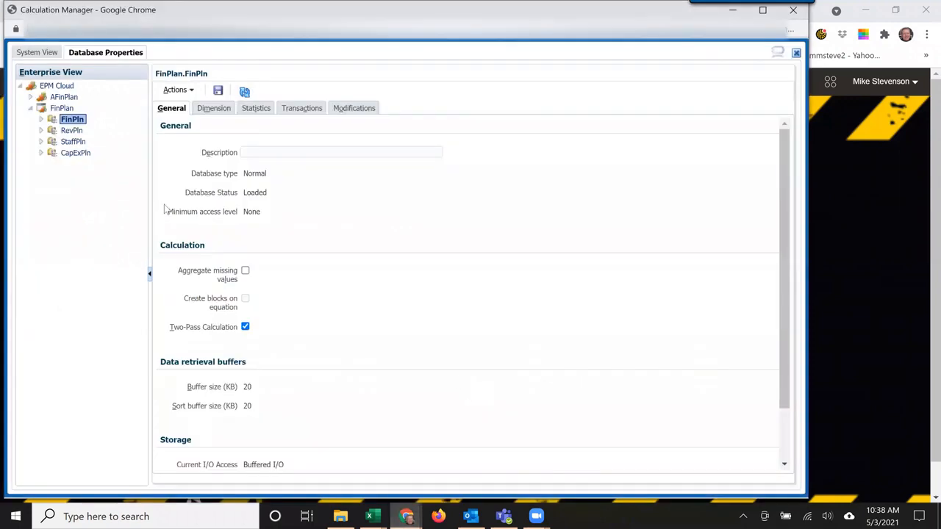
mouse_move(136, 121)
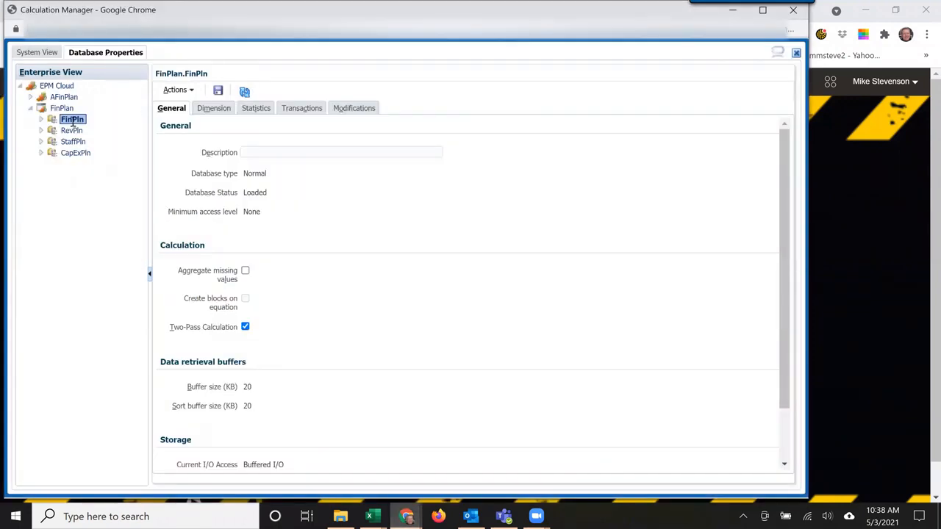
Show the drill-through definitions of the FinPln database from its context menu.
right_click(72, 120)
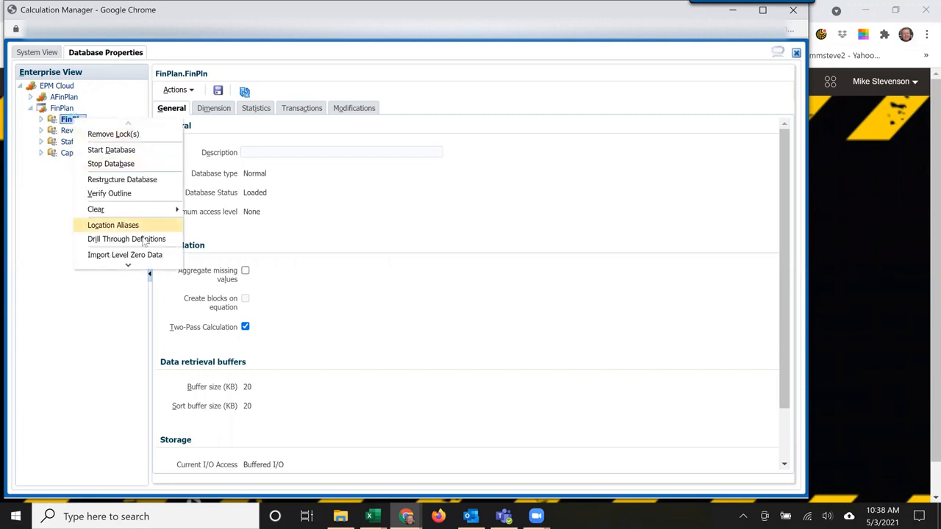
left_click(127, 239)
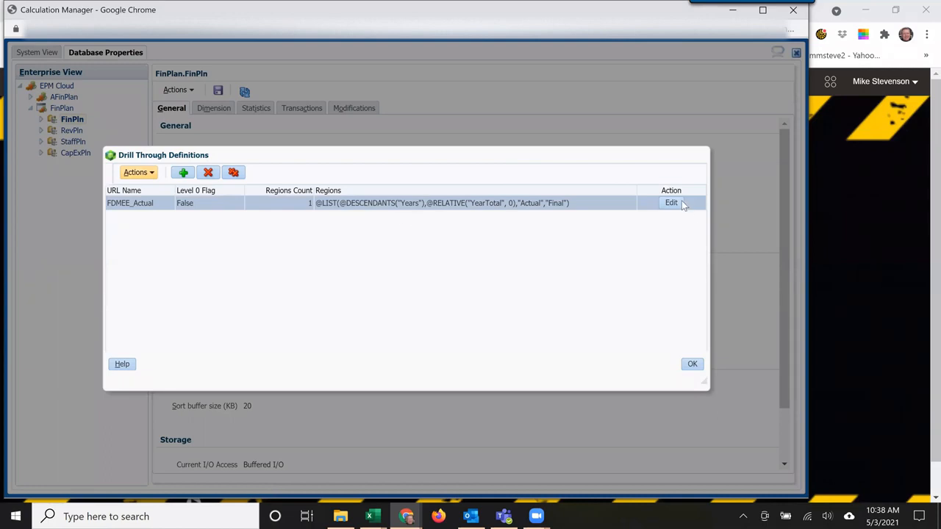
left_click(670, 203)
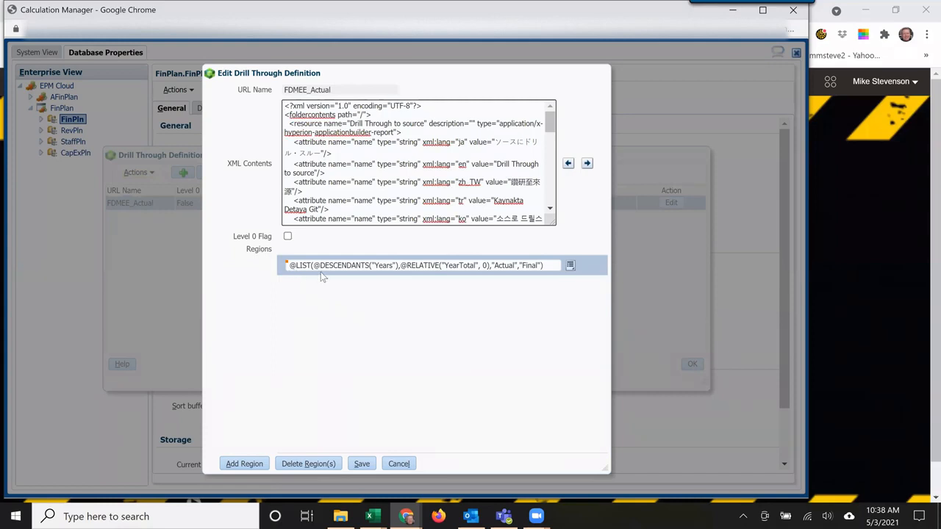
mouse_move(351, 285)
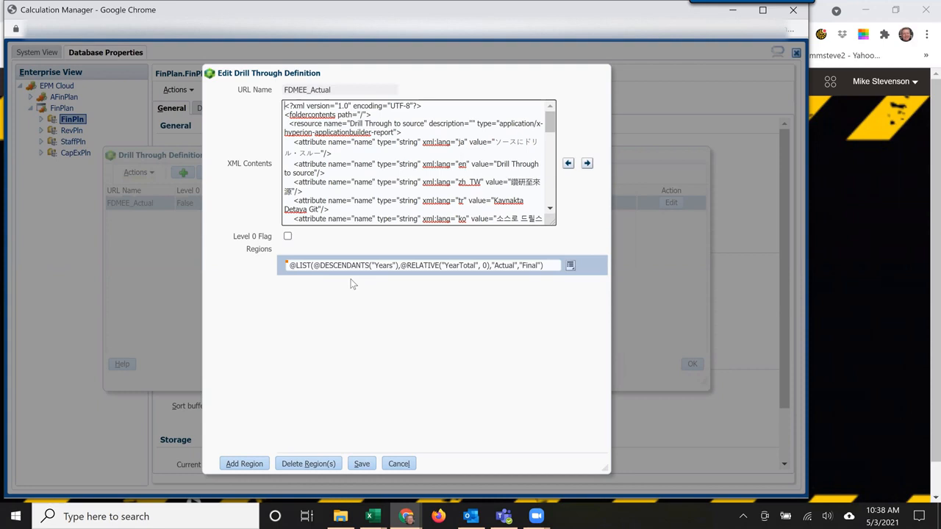
mouse_move(459, 285)
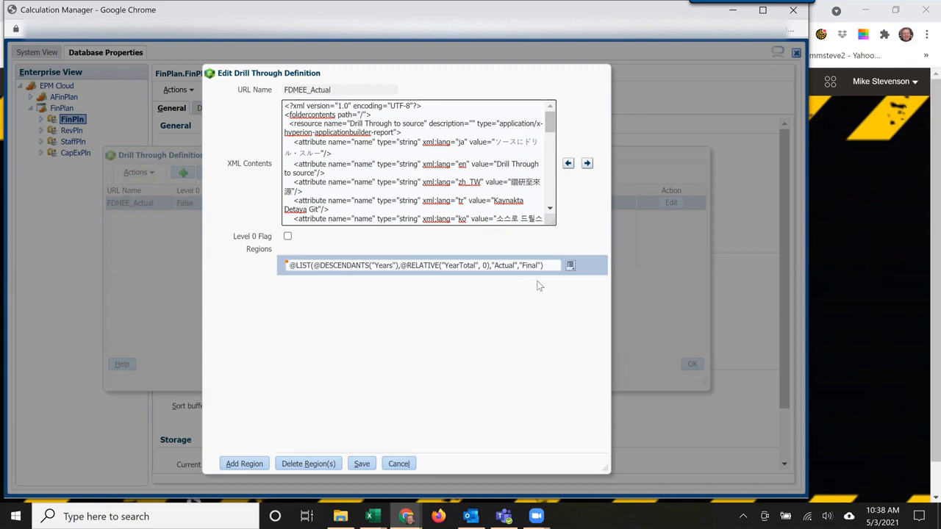
mouse_move(464, 315)
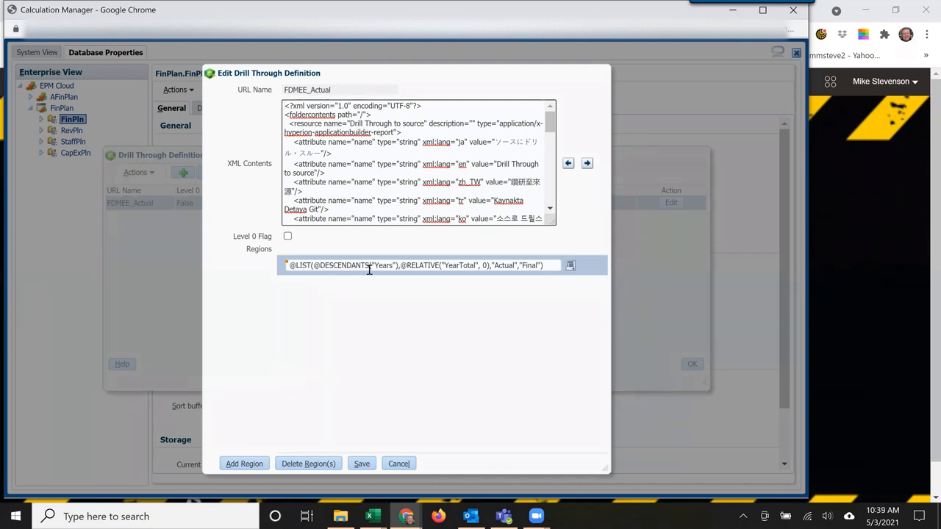
mouse_move(441, 294)
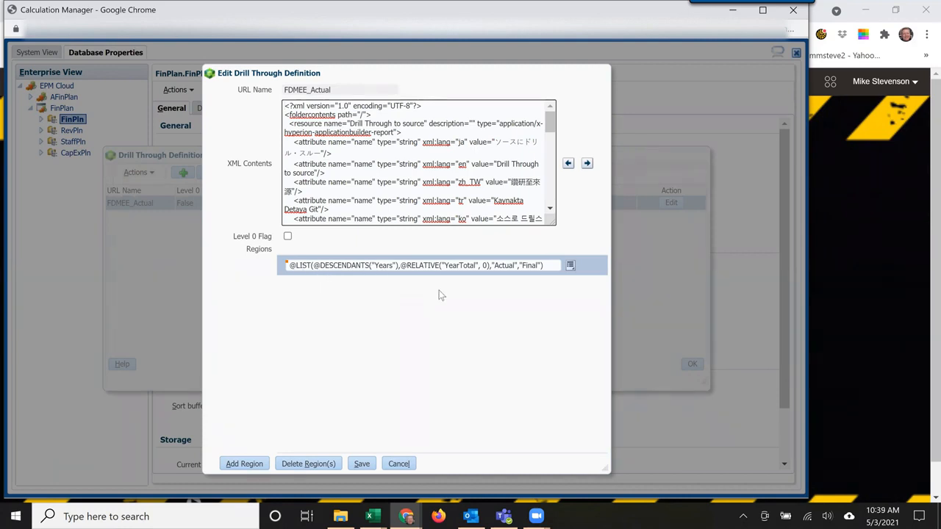
mouse_move(439, 276)
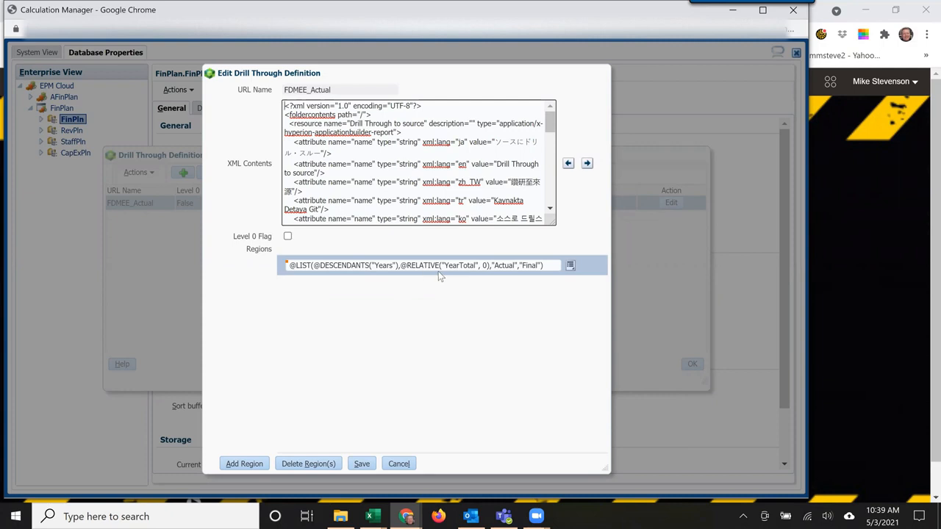
mouse_move(462, 301)
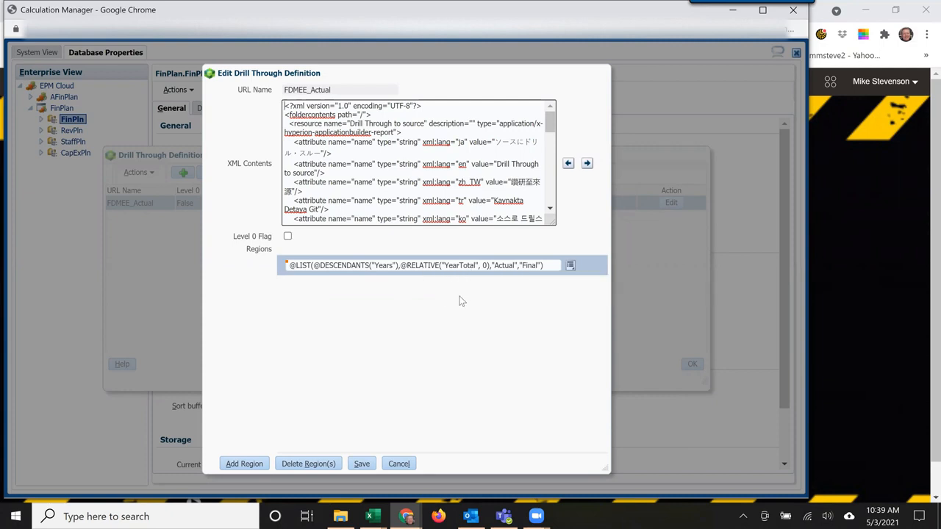
mouse_move(418, 309)
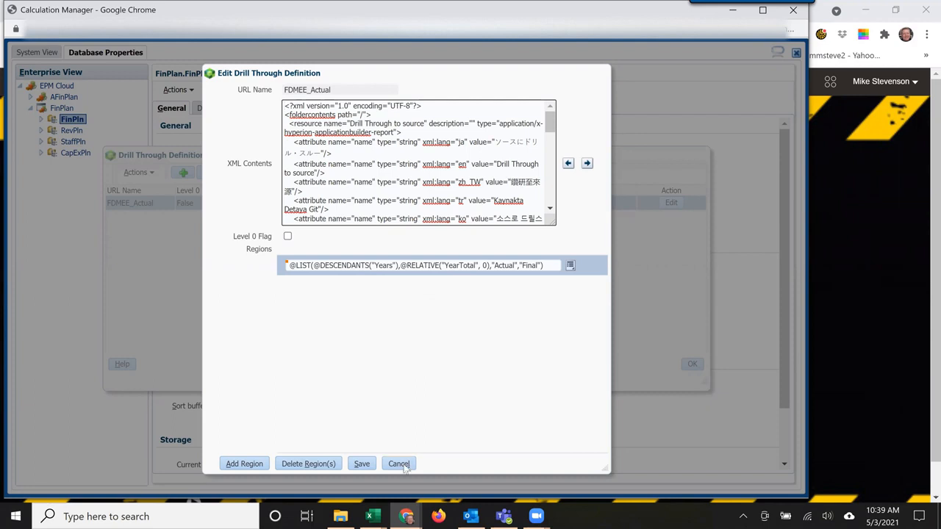
left_click(398, 463)
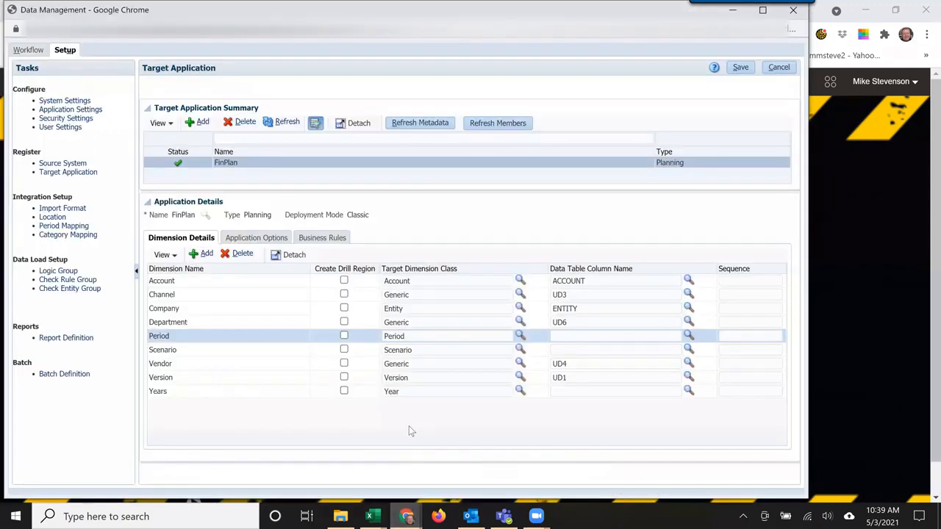
mouse_move(368, 429)
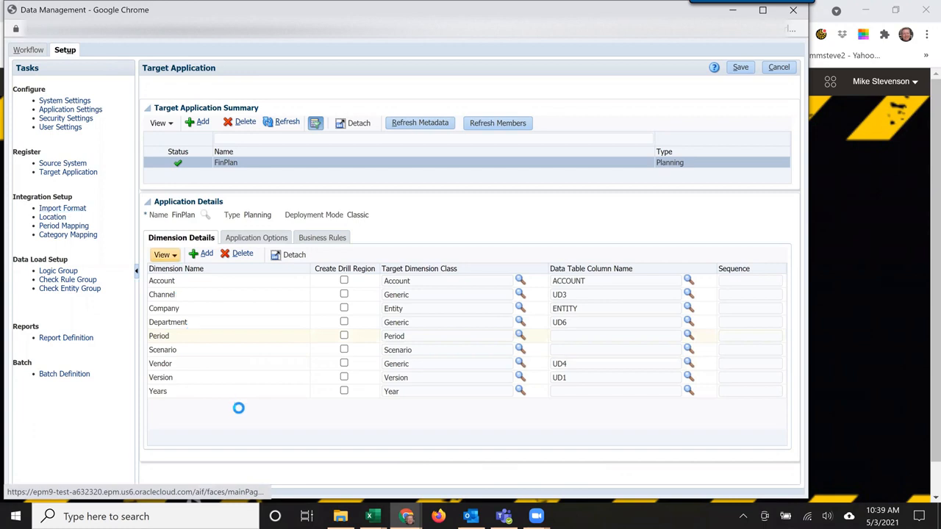
Show the Trial Balance import format mappings (Year, Period) and the add-row options.
left_click(62, 209)
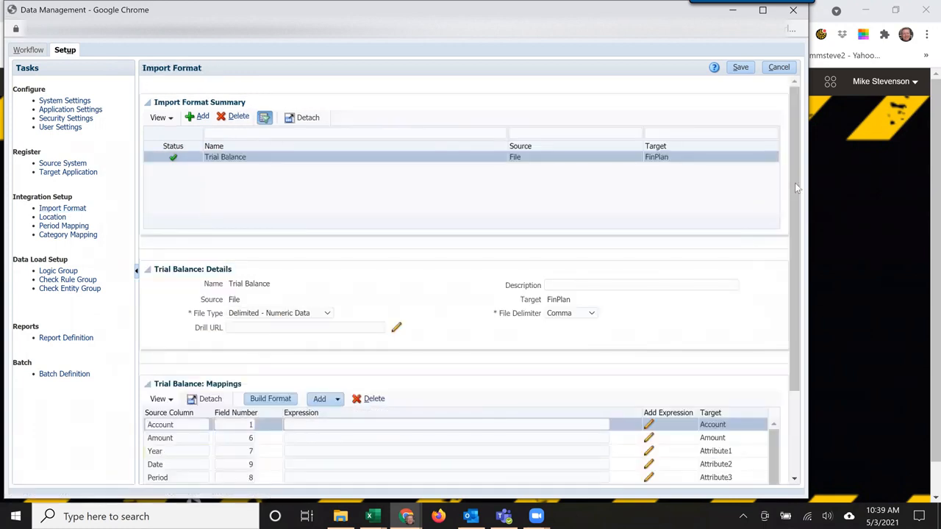
scroll("down", 3)
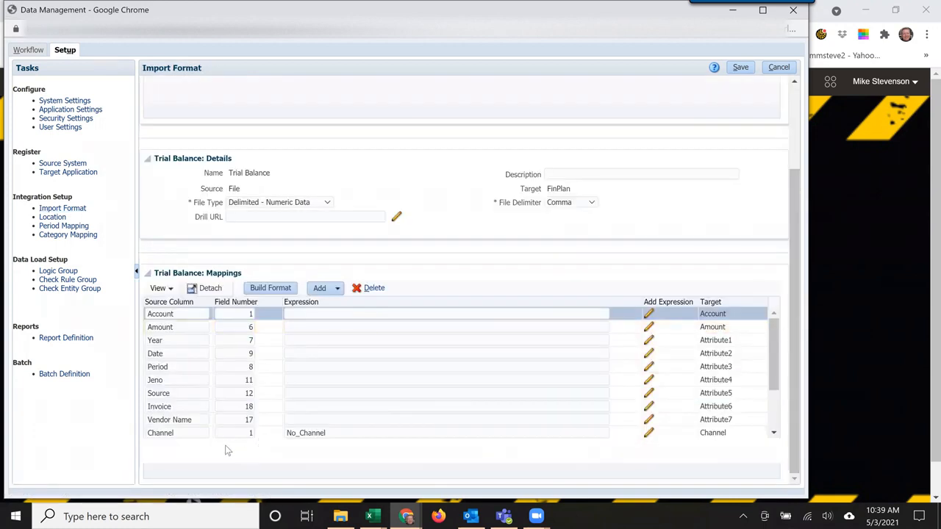
mouse_move(230, 447)
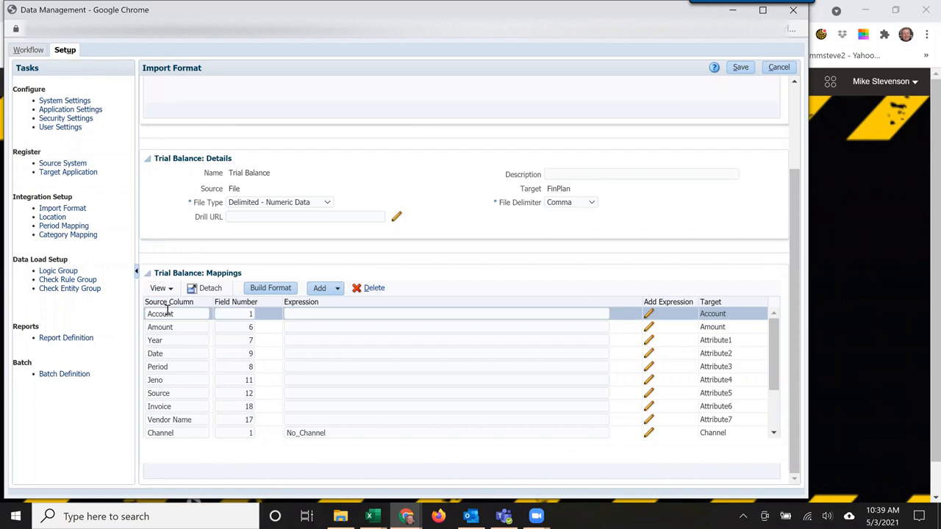
mouse_move(190, 326)
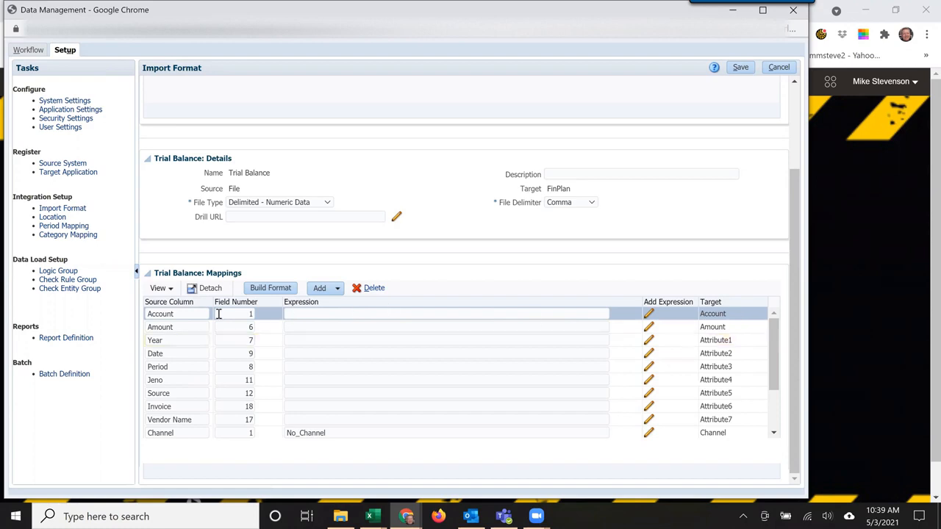
left_click(159, 327)
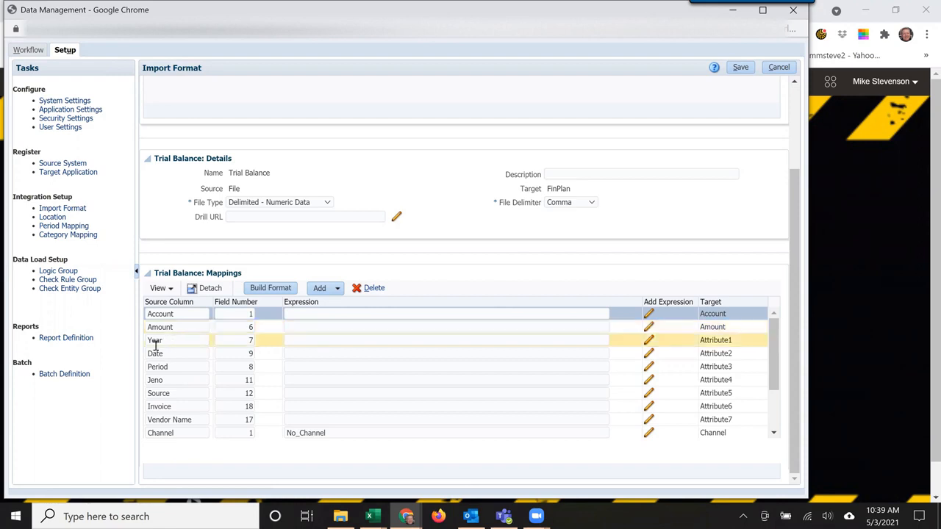
mouse_move(187, 344)
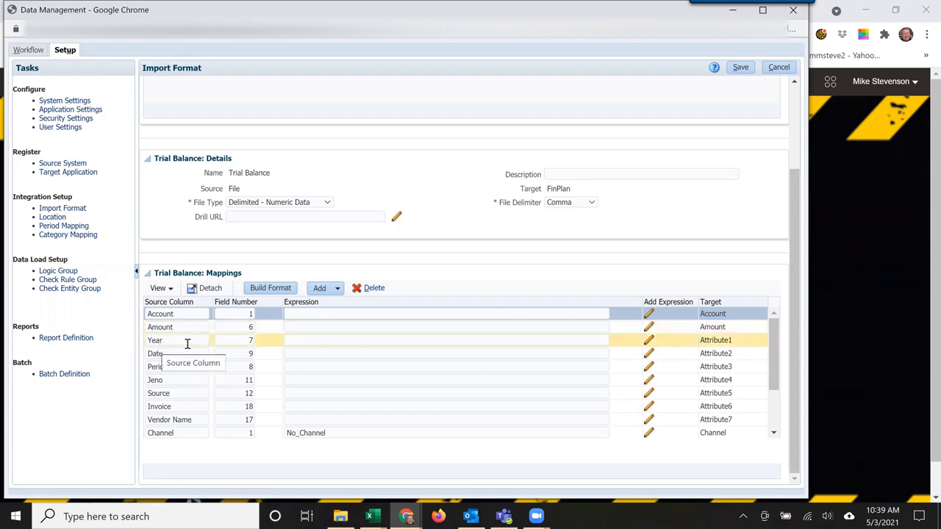
left_click(157, 367)
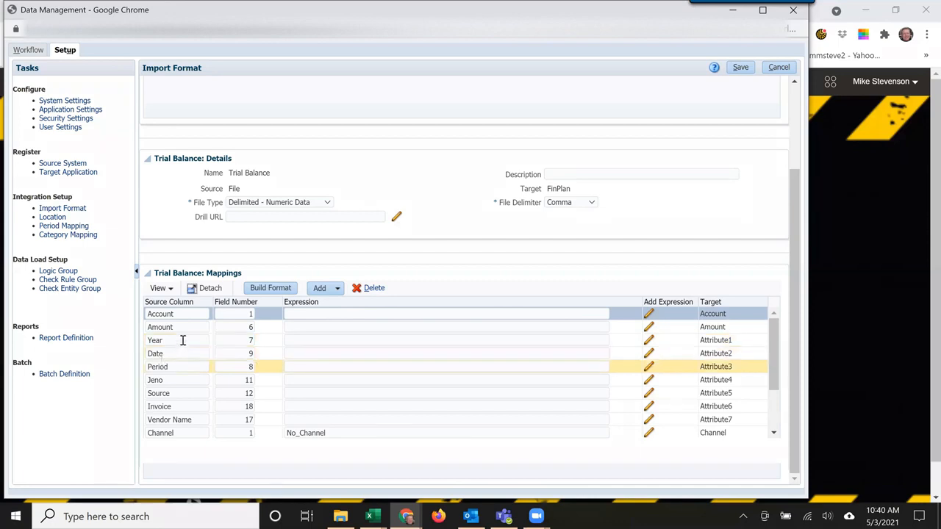
left_click(320, 287)
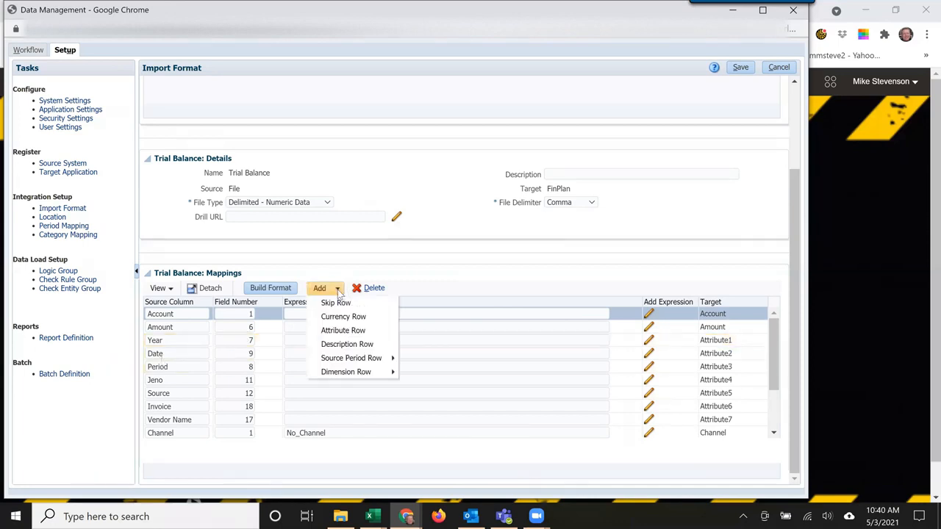
mouse_move(343, 330)
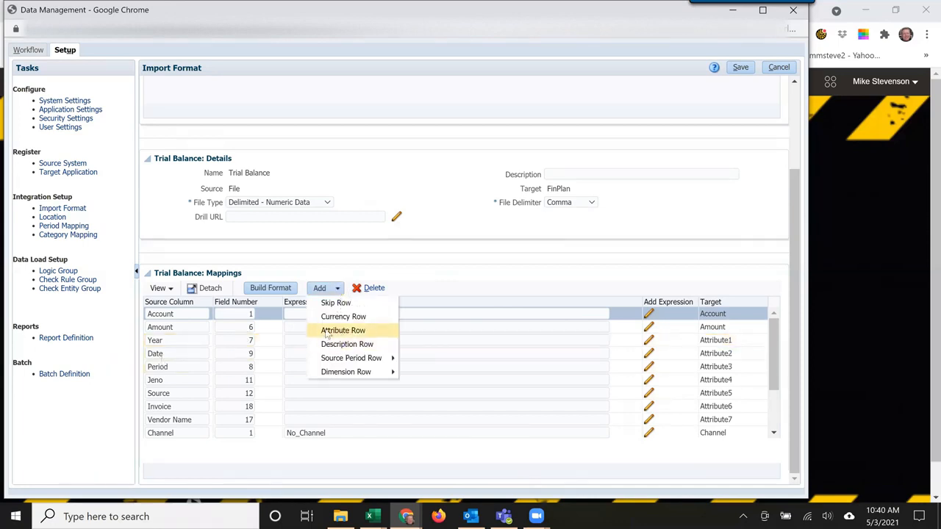
mouse_move(383, 332)
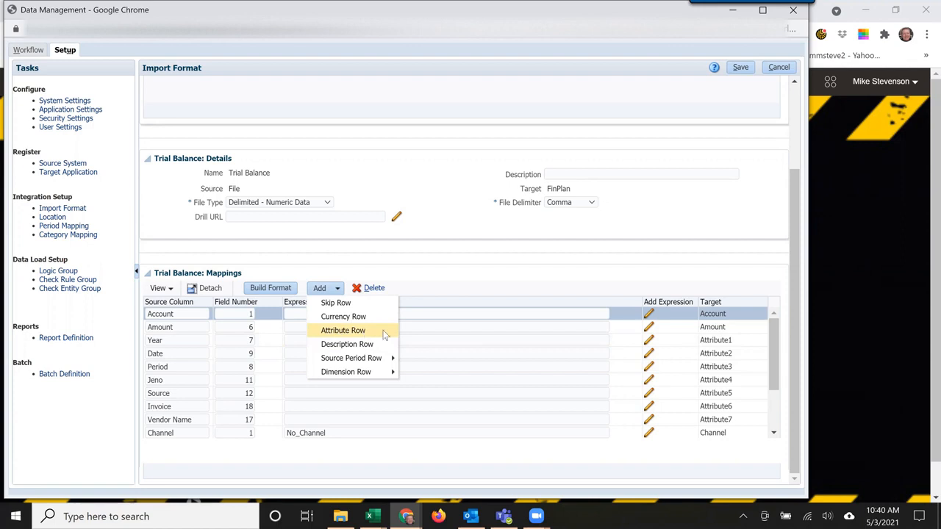
mouse_move(347, 344)
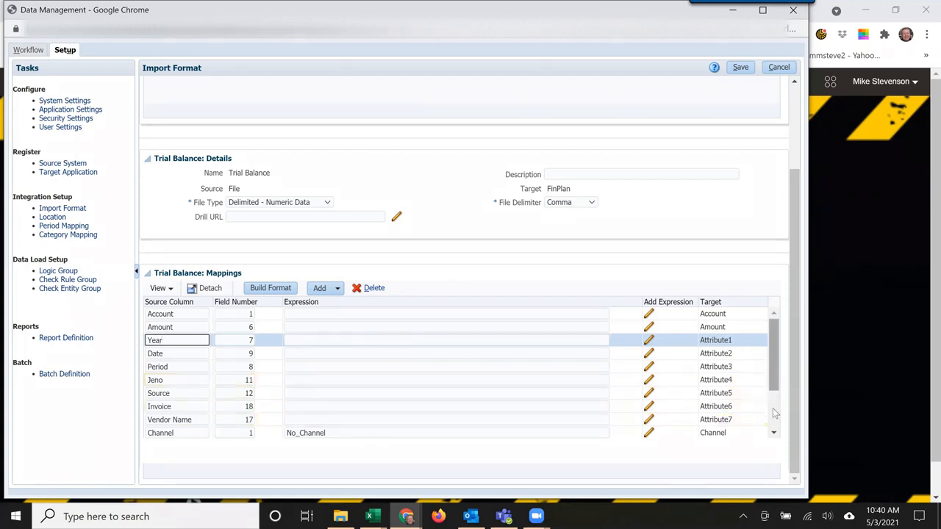
scroll("down", 3)
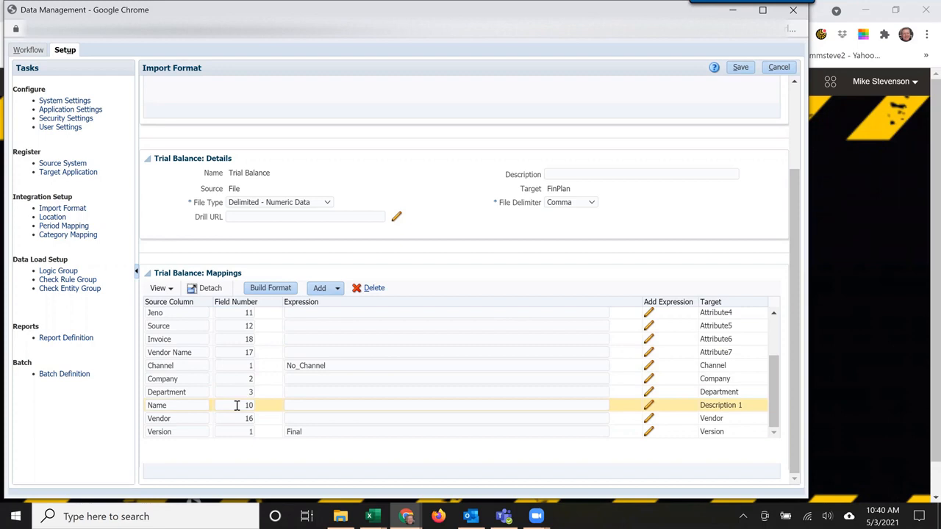
left_click(159, 418)
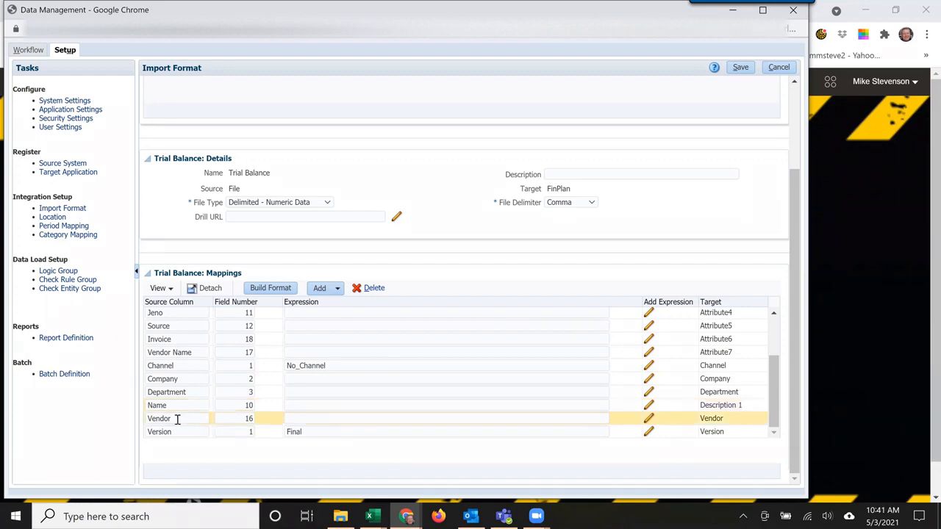
left_click(158, 433)
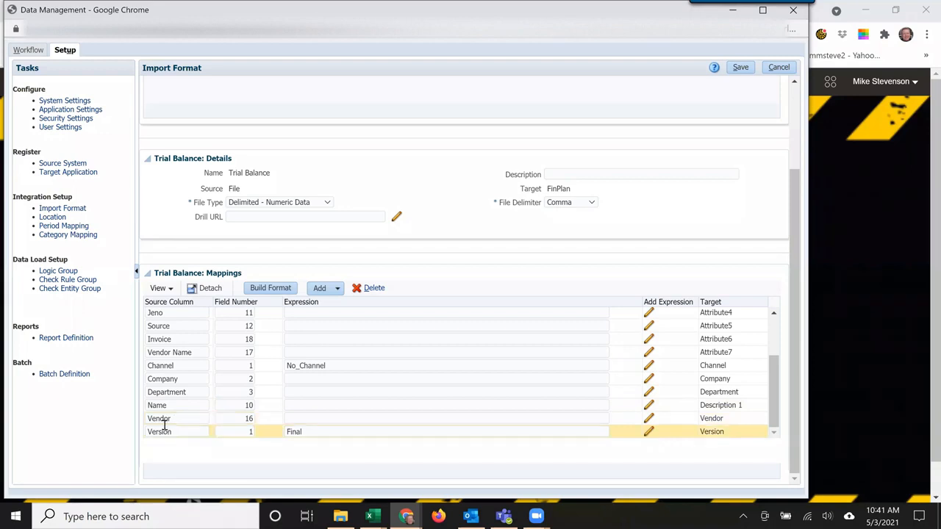
mouse_move(259, 438)
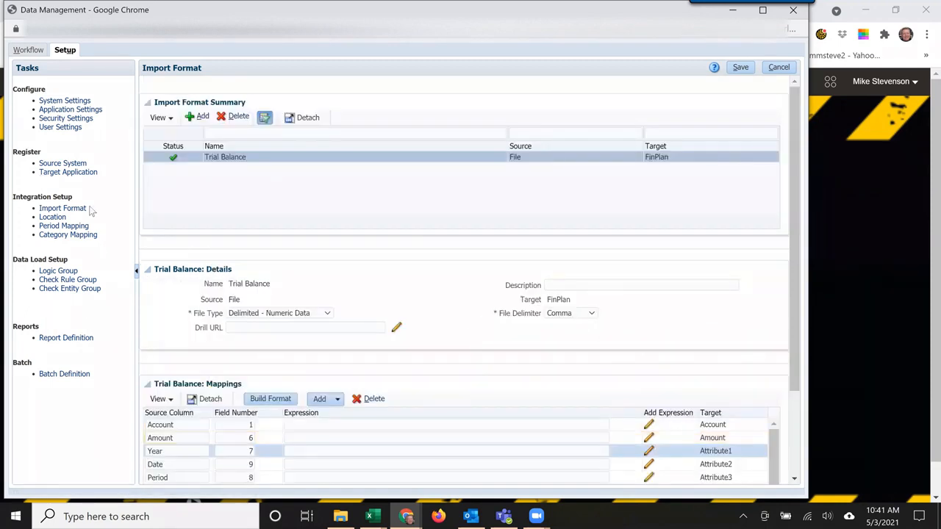
left_click(31, 50)
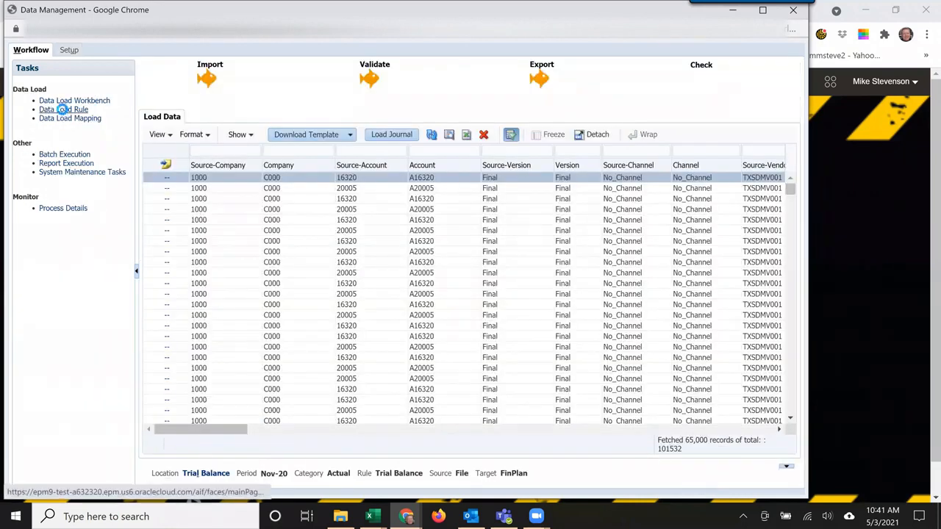
left_click(64, 109)
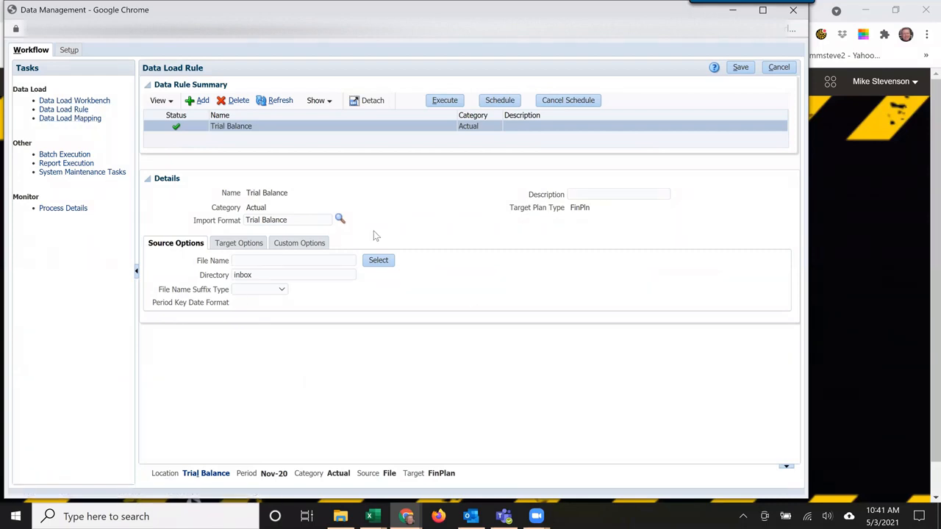
left_click(238, 243)
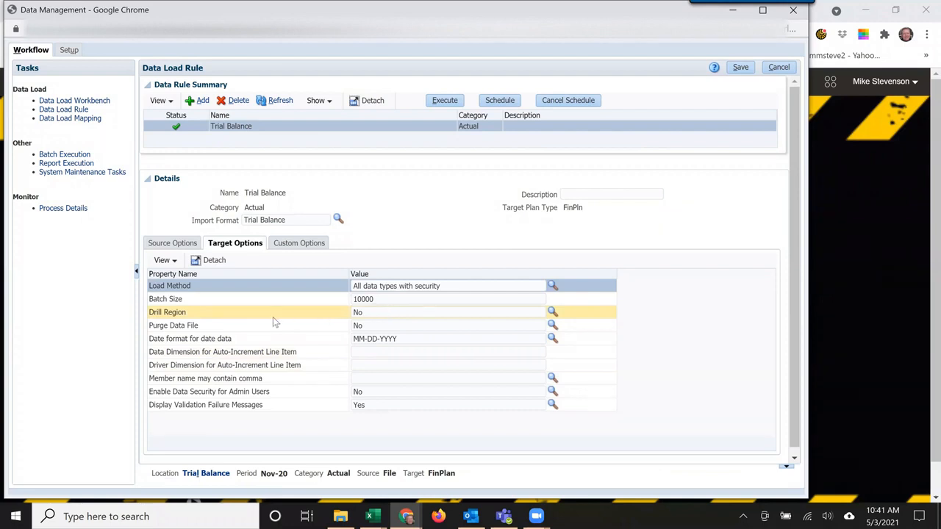
mouse_move(224, 323)
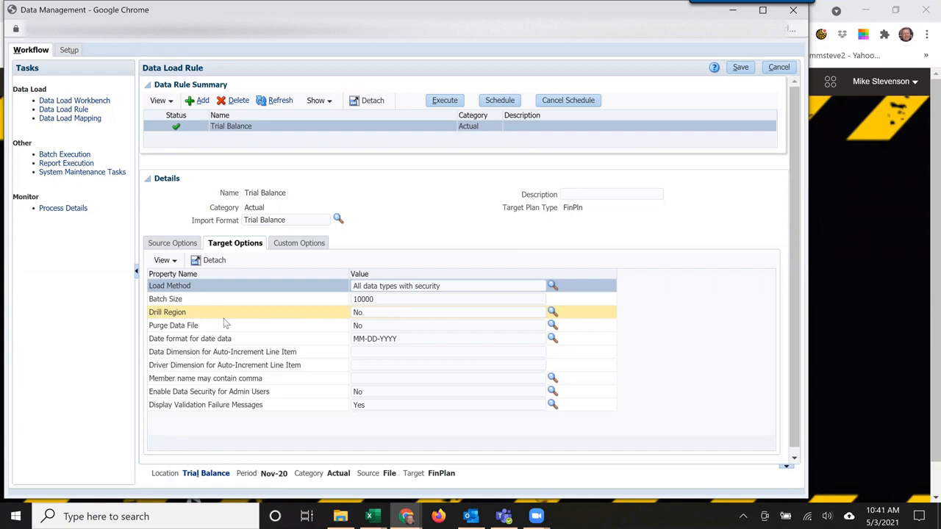
mouse_move(424, 311)
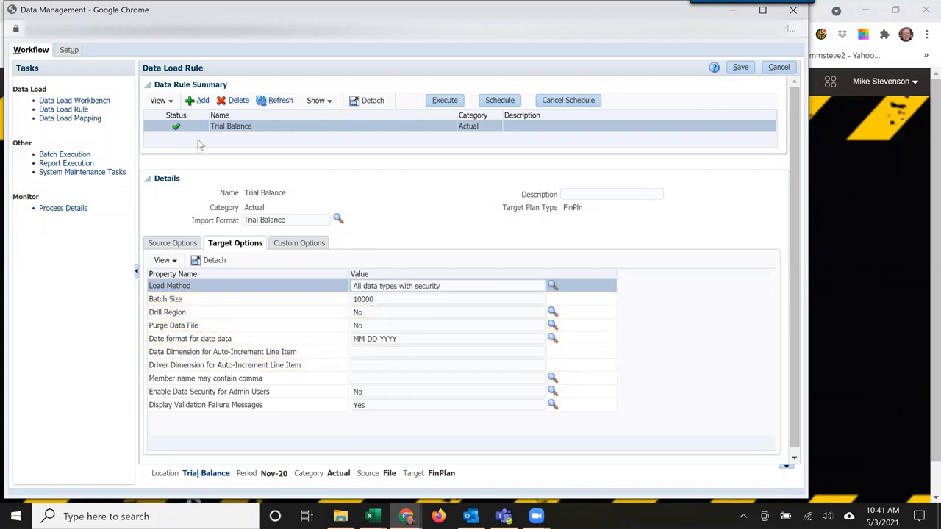
mouse_move(404, 203)
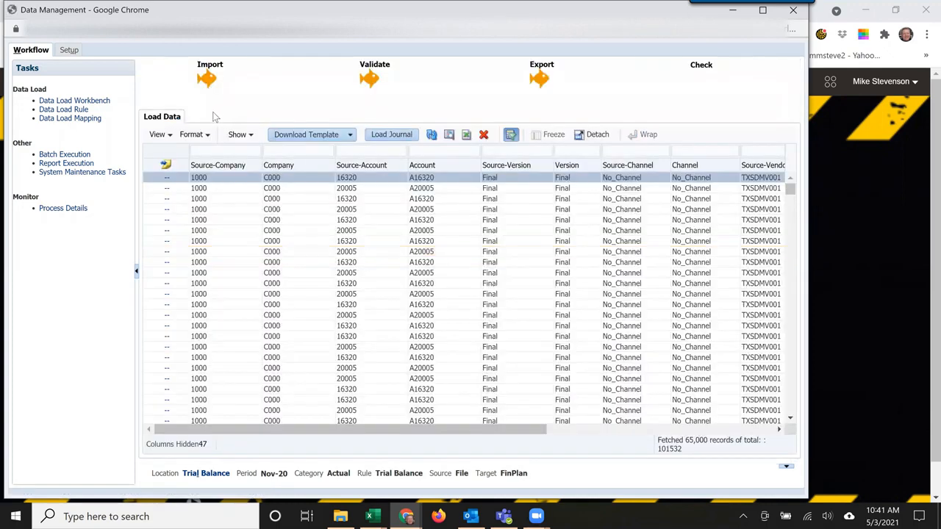
mouse_move(513, 91)
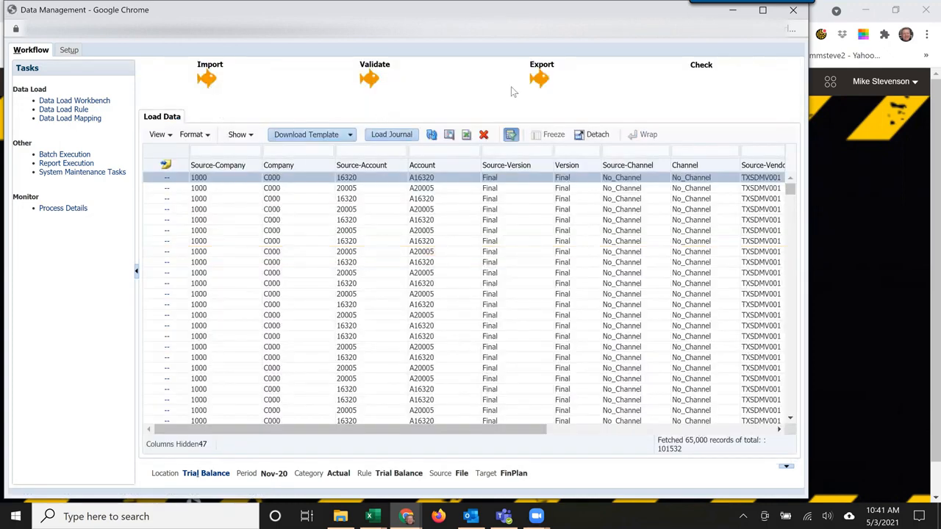
mouse_move(197, 103)
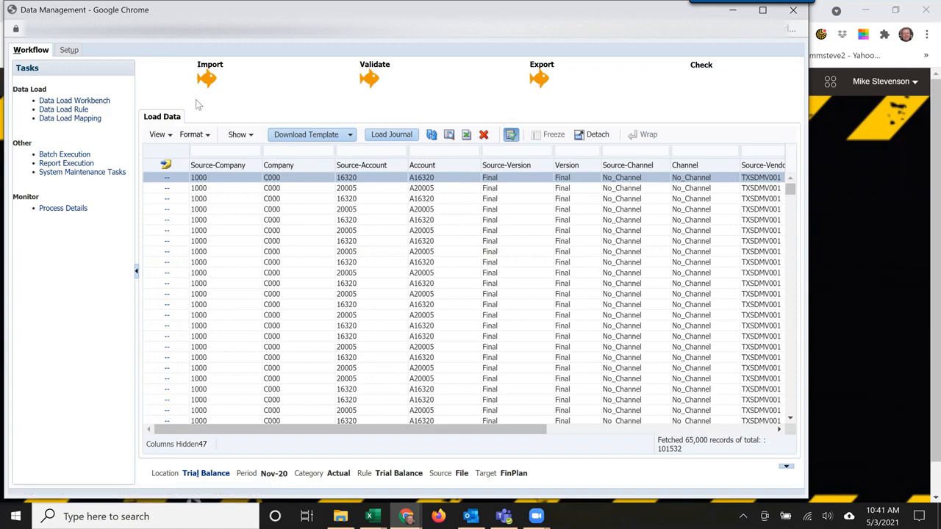
Review the visible columns of the Data Load Workbench grid via View > Columns.
left_click(205, 80)
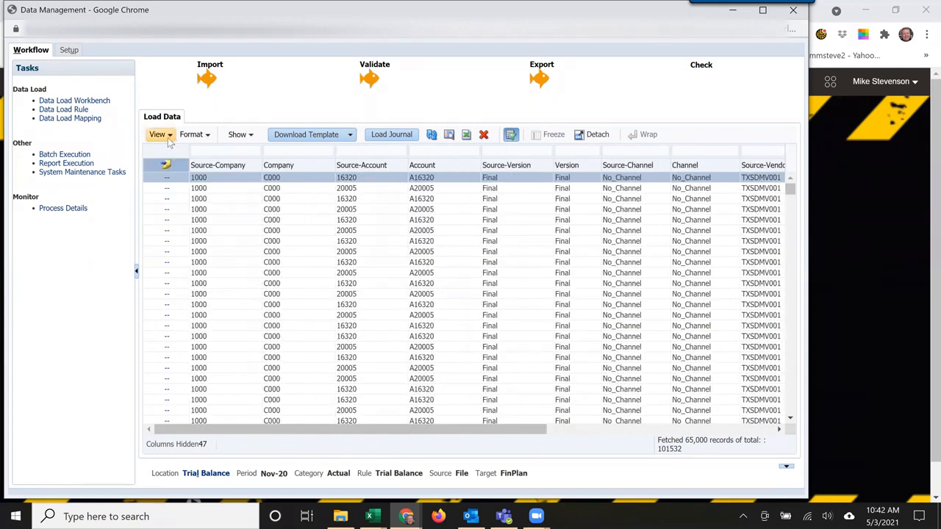
left_click(157, 135)
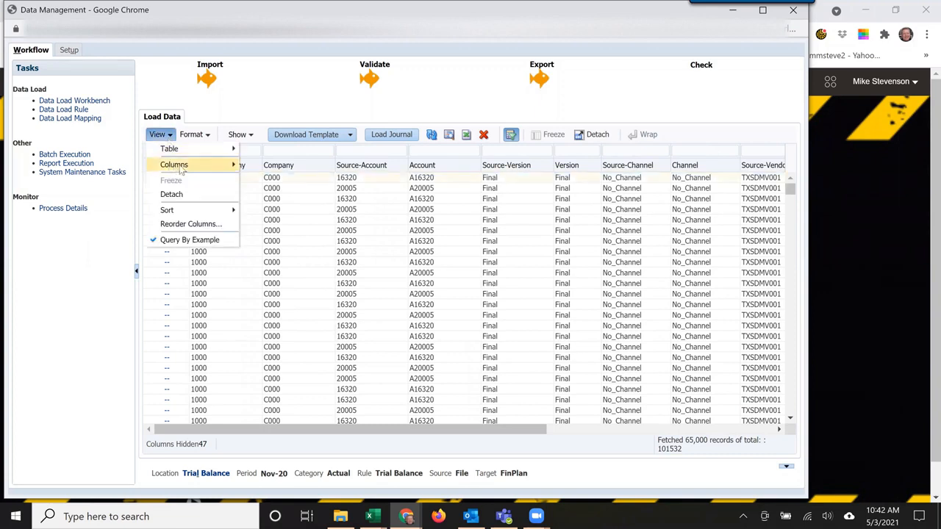
left_click(174, 165)
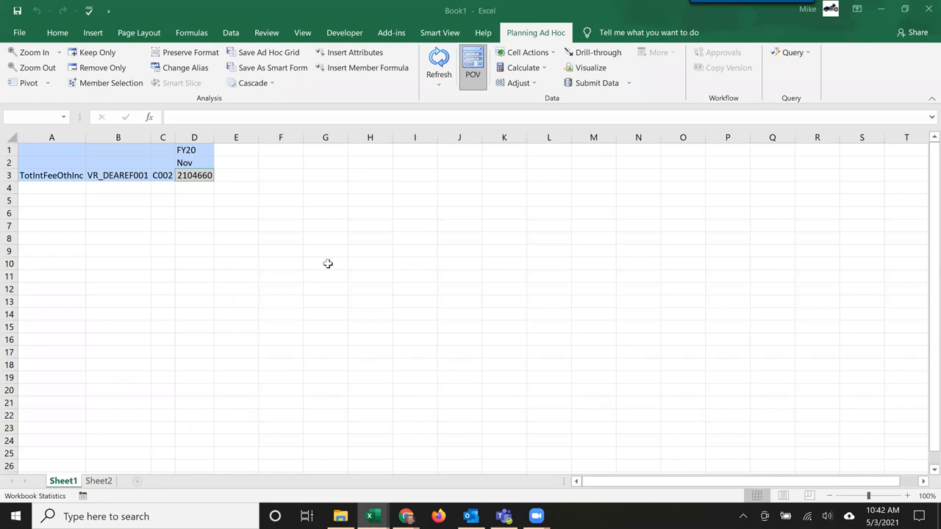
Switch from the Excel sheet to the FinPlan.FinPln database properties in Calculation Manager.
left_click(325, 264)
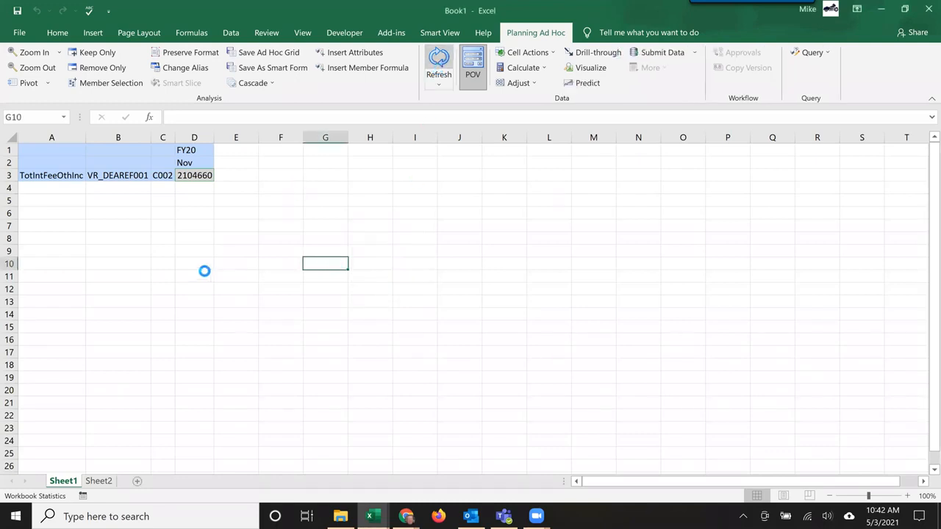
left_click(472, 66)
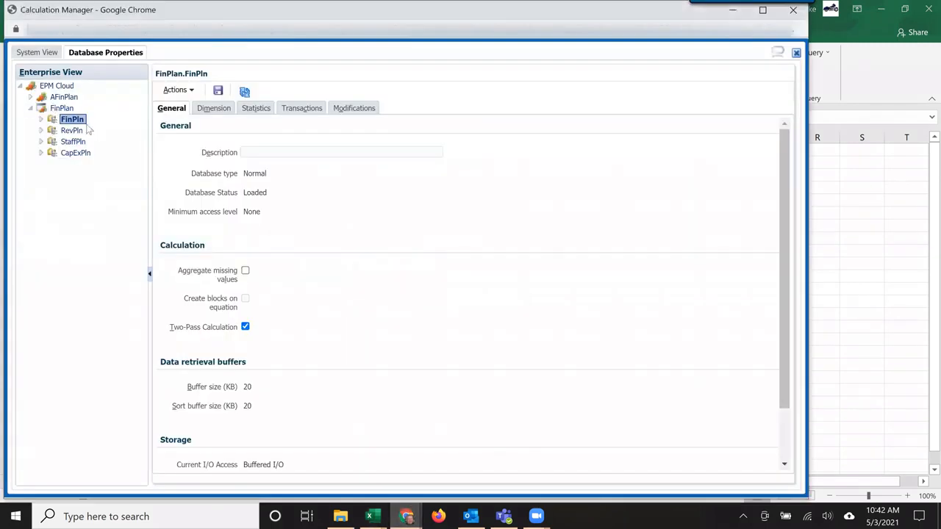
Show FinPln's drill-through definitions again, then return to the Excel grid.
right_click(72, 119)
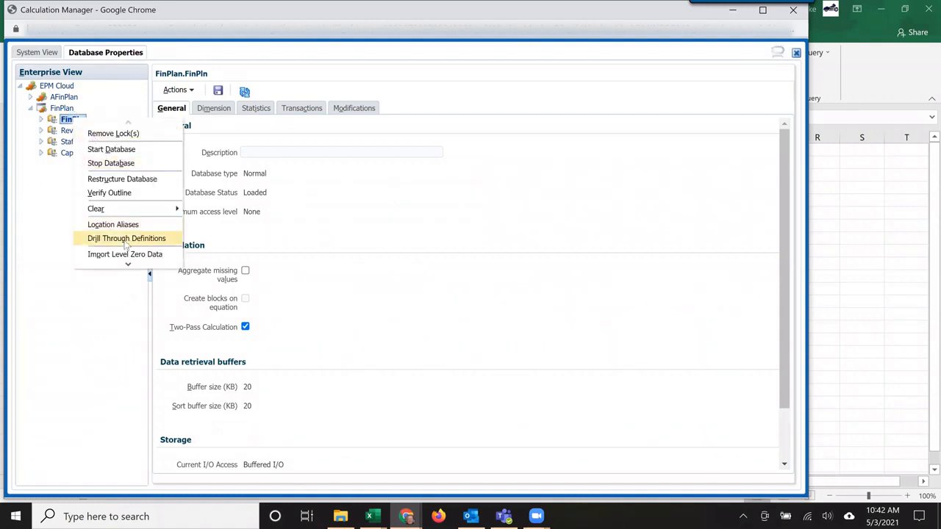
left_click(127, 238)
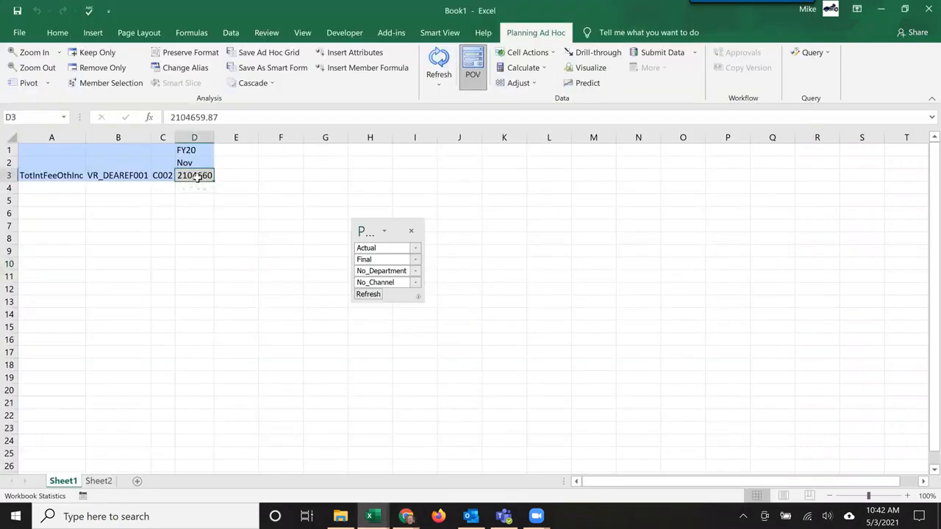
Drill through on the 2104660 value in D3 and view the source transactions on Sheet2.
right_click(194, 175)
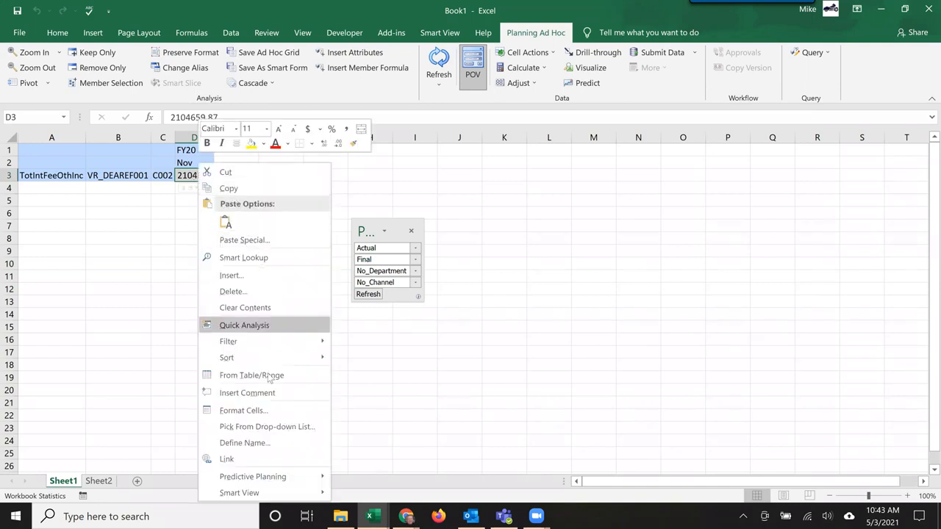
mouse_move(239, 493)
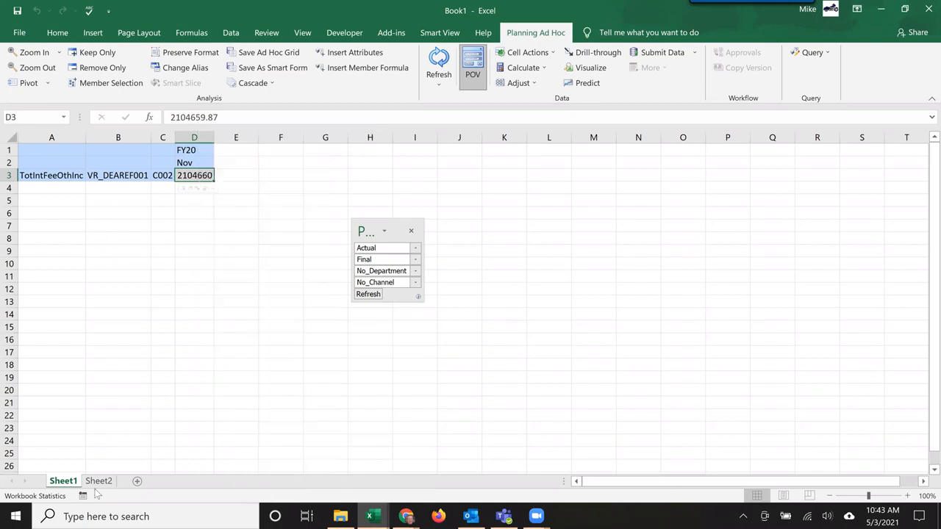
left_click(99, 481)
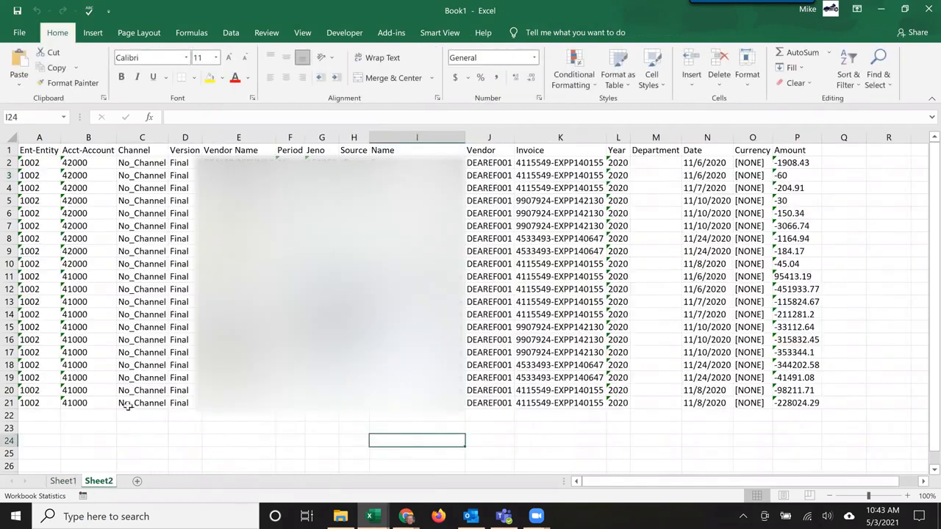
mouse_move(194, 180)
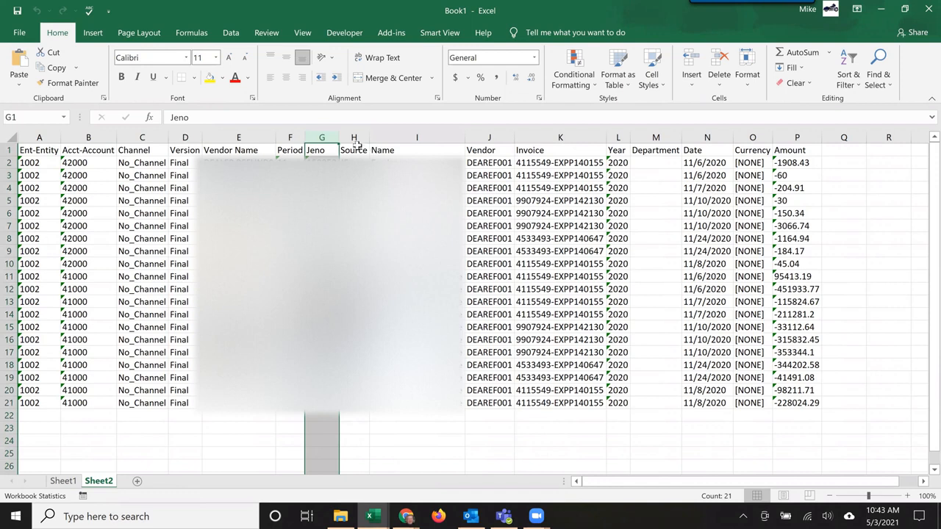
Inspect column G of the transaction details, then return to the Sheet1 ad hoc grid.
left_click(489, 139)
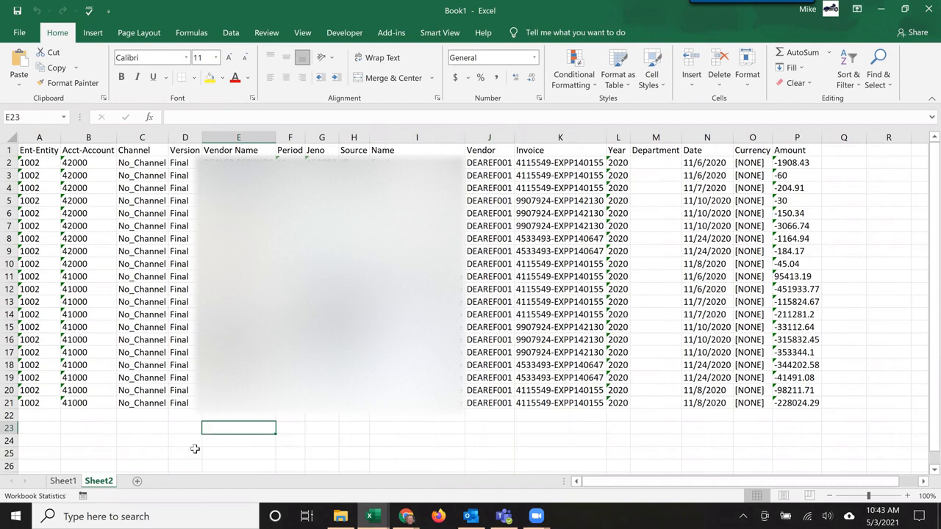
left_click(61, 481)
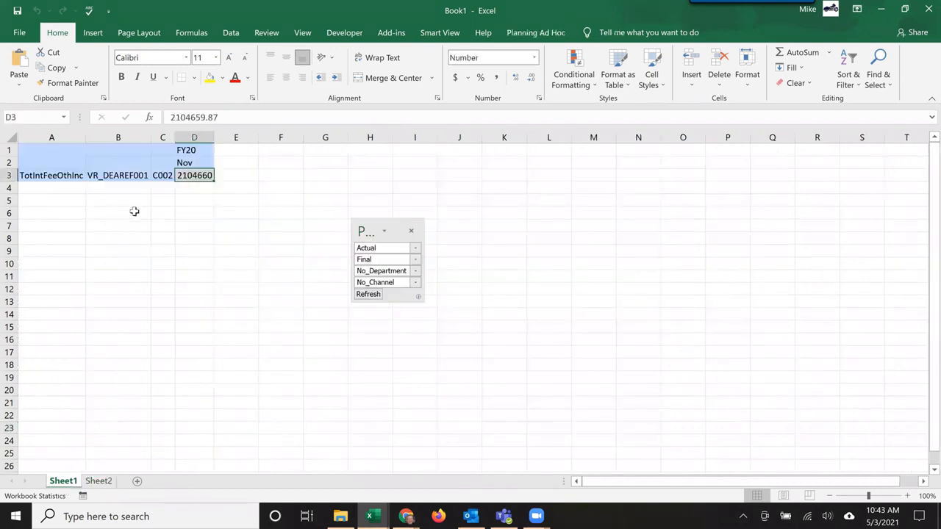
Show the Planning Ad Hoc ribbon for the Sheet1 grid (D3 still 2104659.87).
left_click(536, 32)
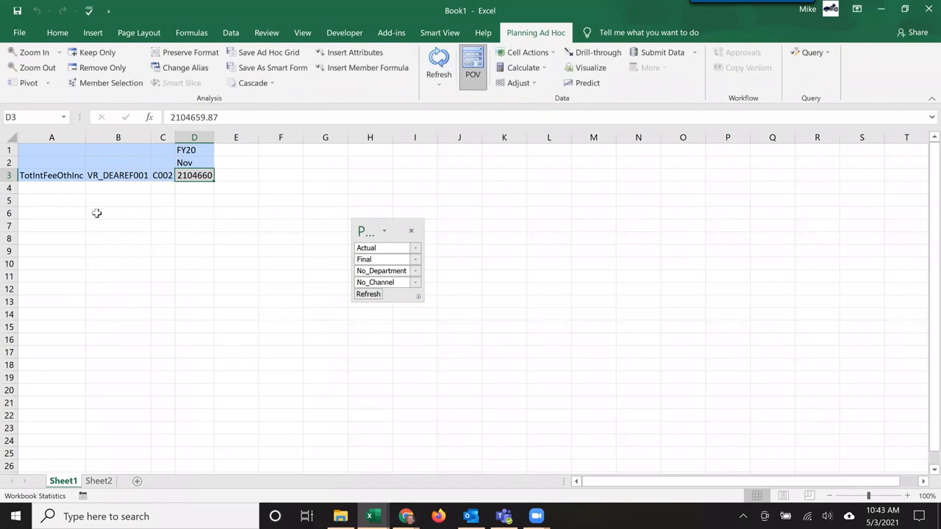
mouse_move(191, 335)
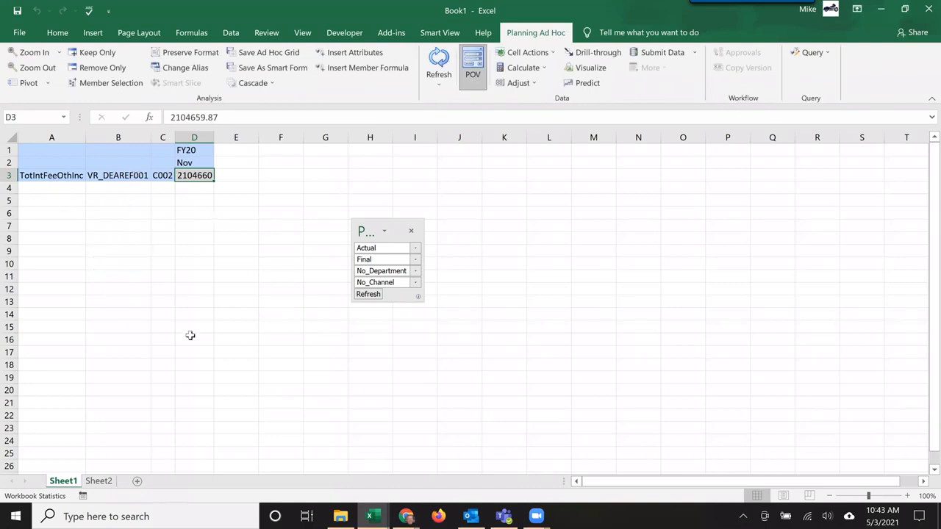
mouse_move(200, 318)
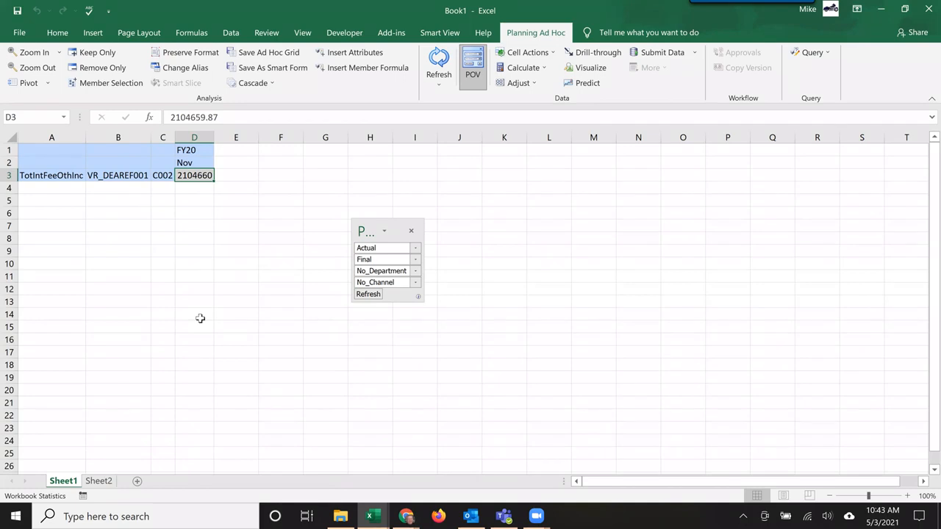
mouse_move(338, 223)
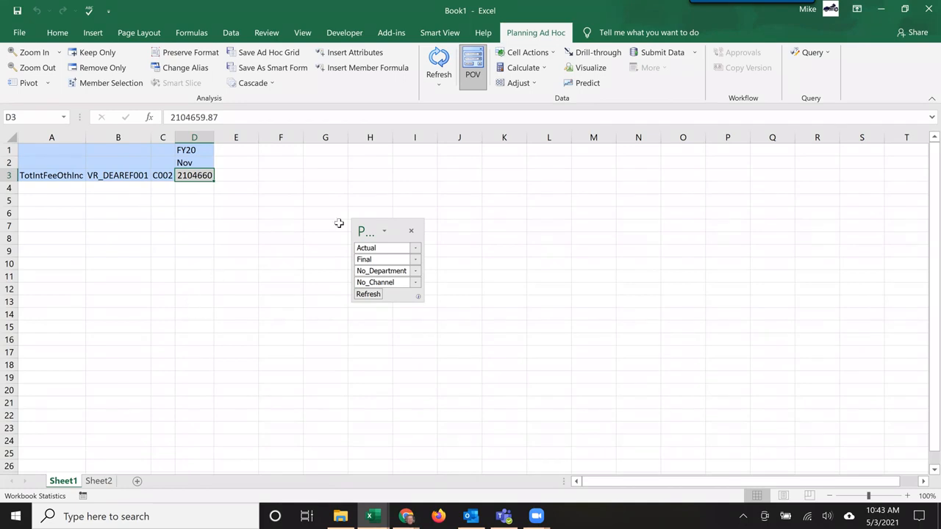
mouse_move(491, 139)
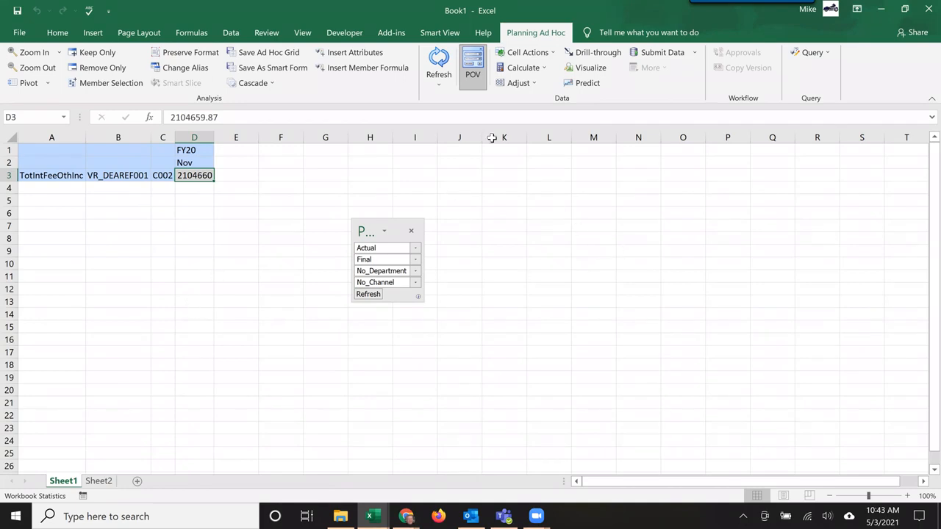
mouse_move(494, 143)
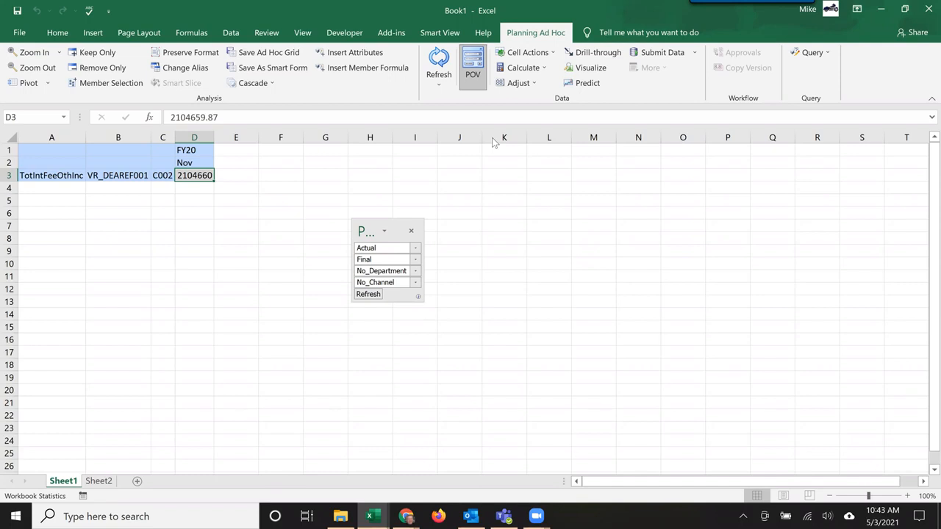